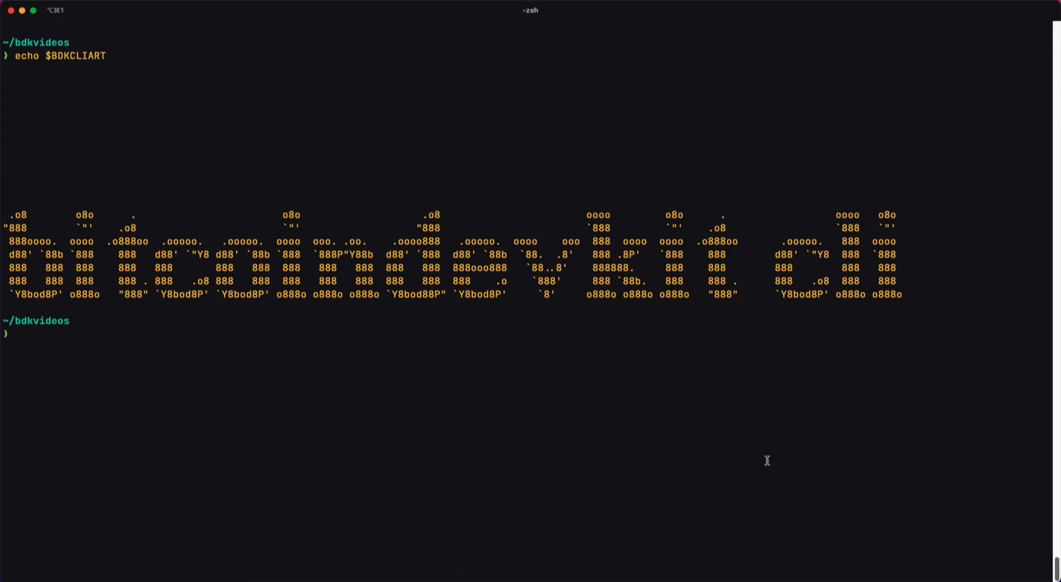
mouse_move(679, 481)
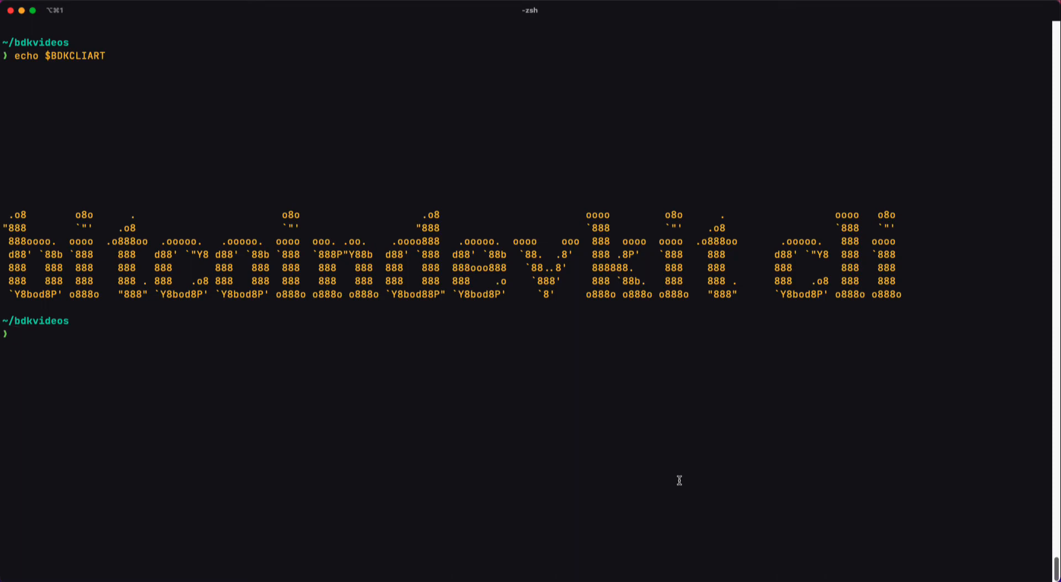
- Run bdk-cli --help to print BDK CLI 0.3.0 usage, flags, network option and subcommands
type("bdk")
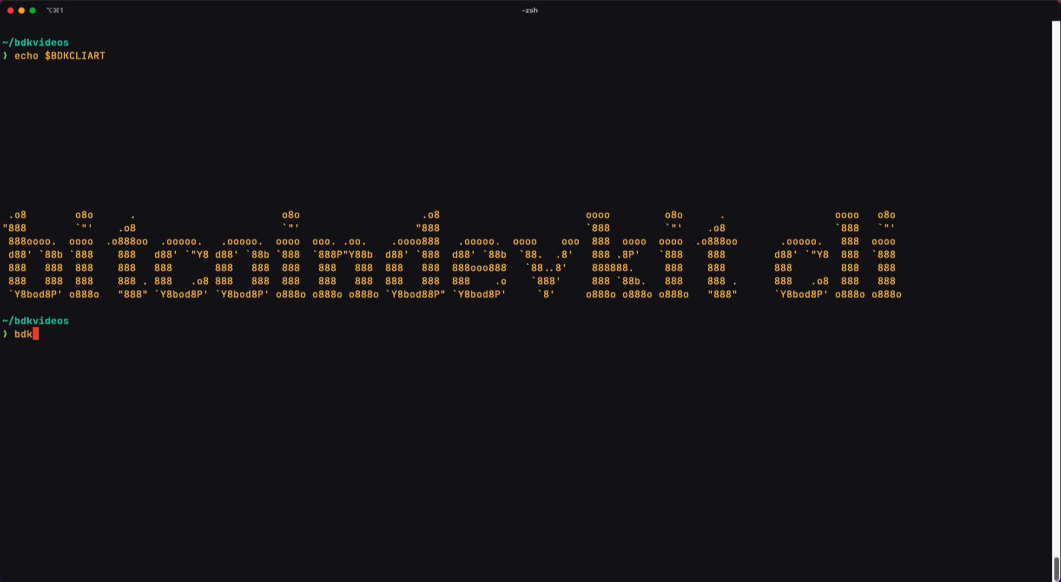
type("-cli --hel")
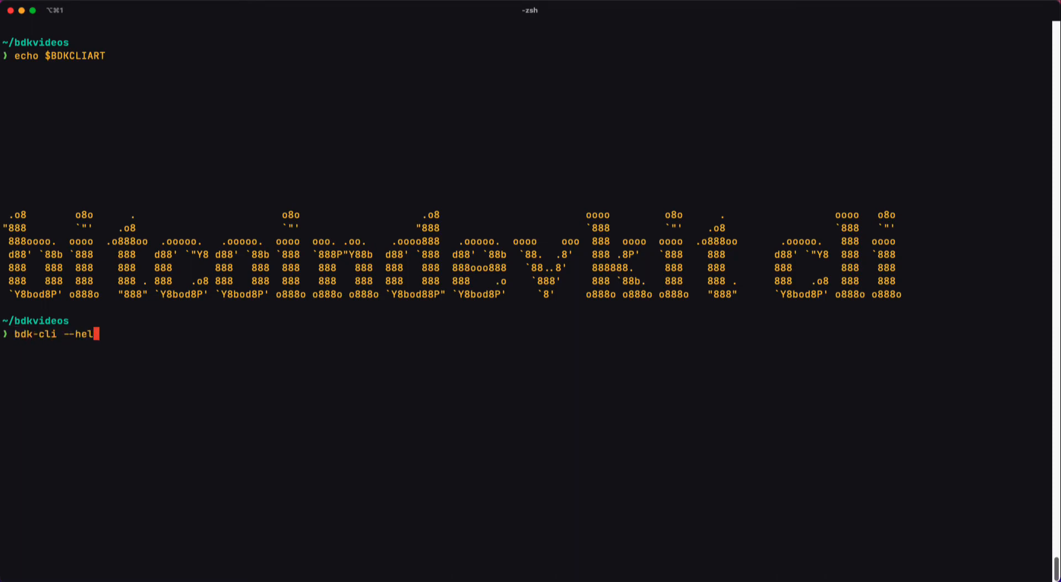
key("Return")
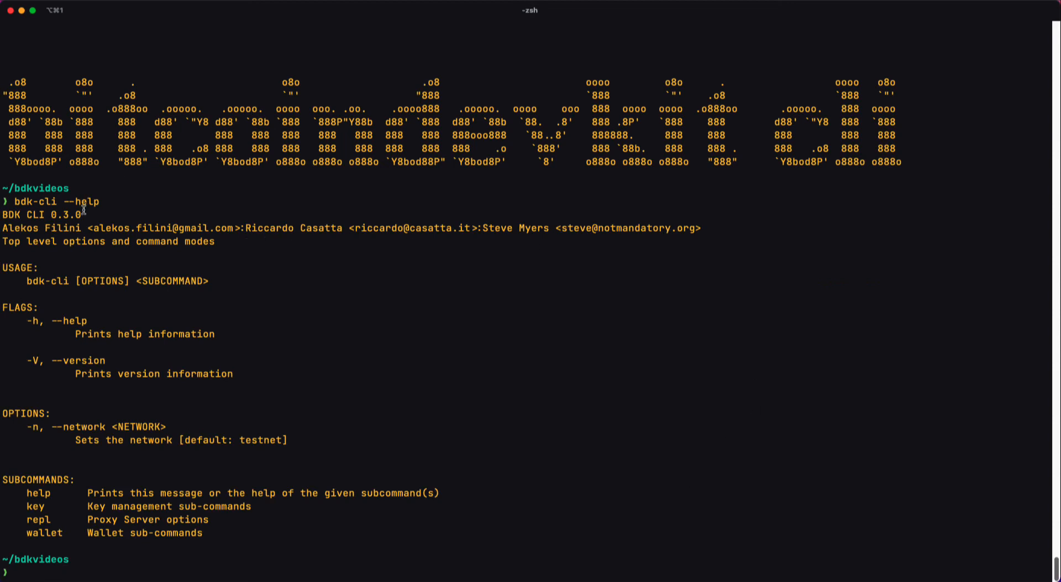
mouse_move(476, 295)
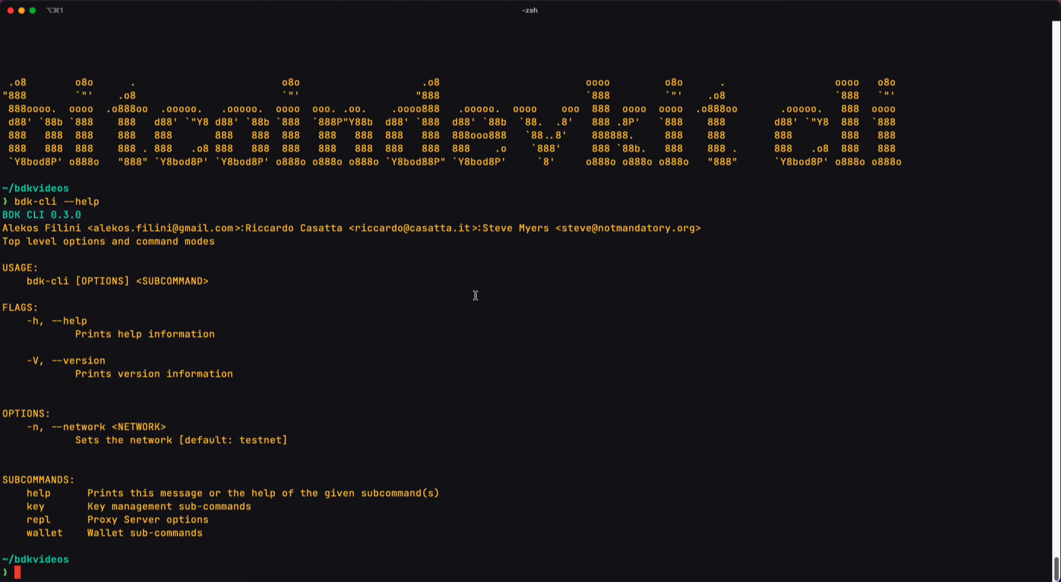
mouse_move(702, 229)
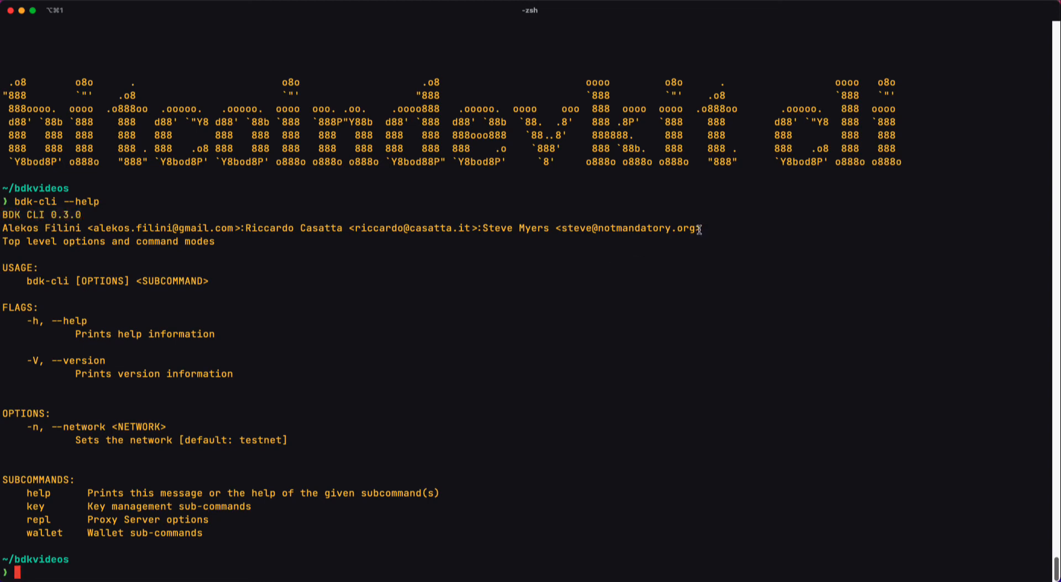
mouse_move(67, 266)
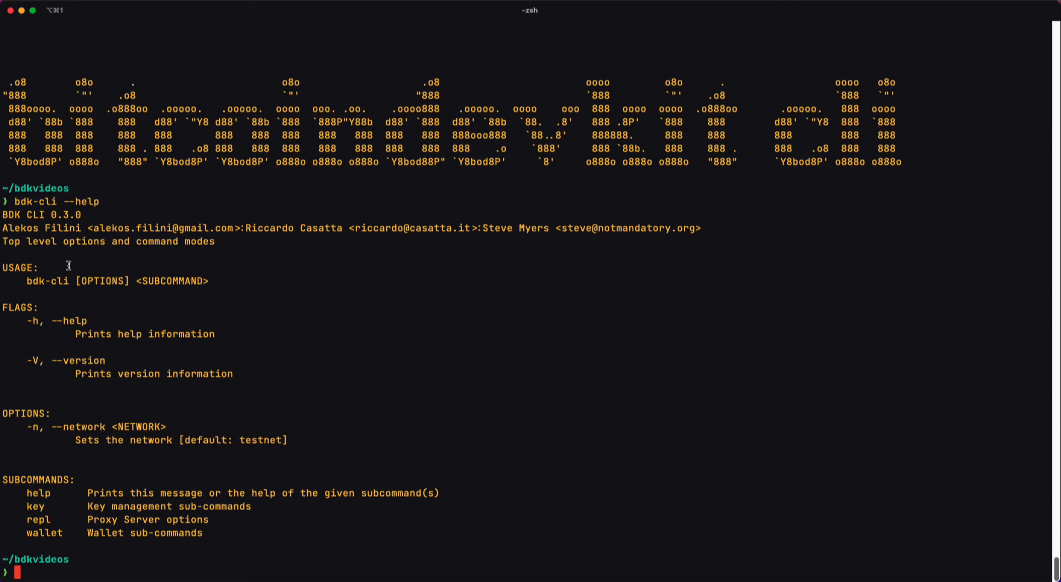
mouse_move(22, 392)
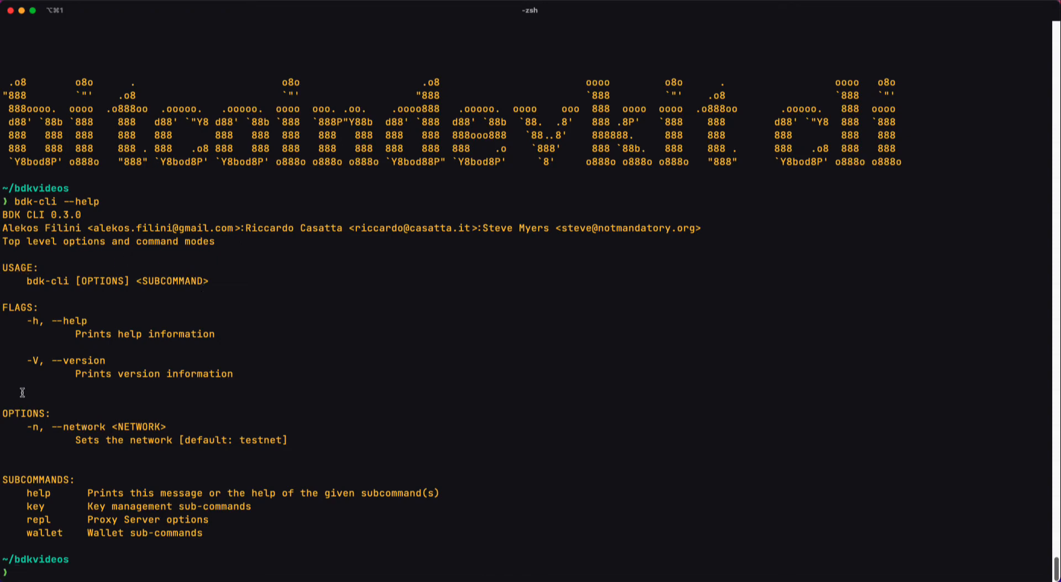
mouse_move(128, 532)
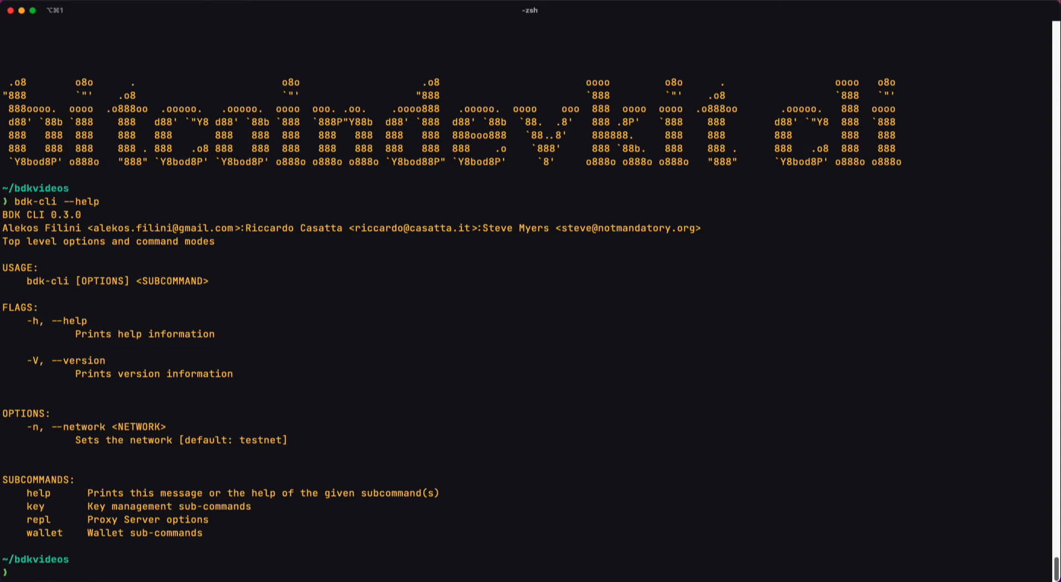
- Run bdk-cli help key to list key management subcommands derive, generate, help, restore
type("bdk")
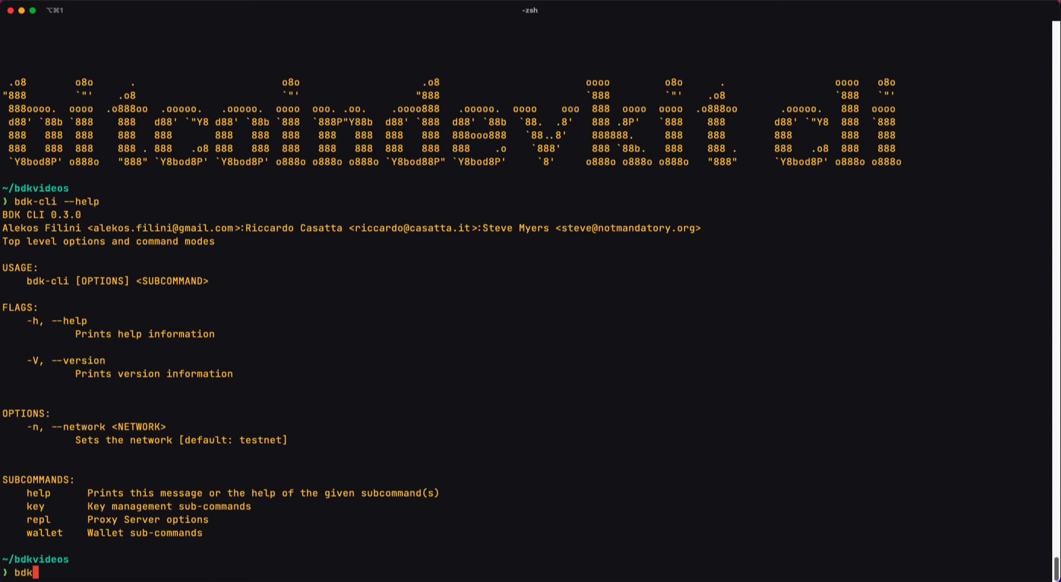
type("-cli")
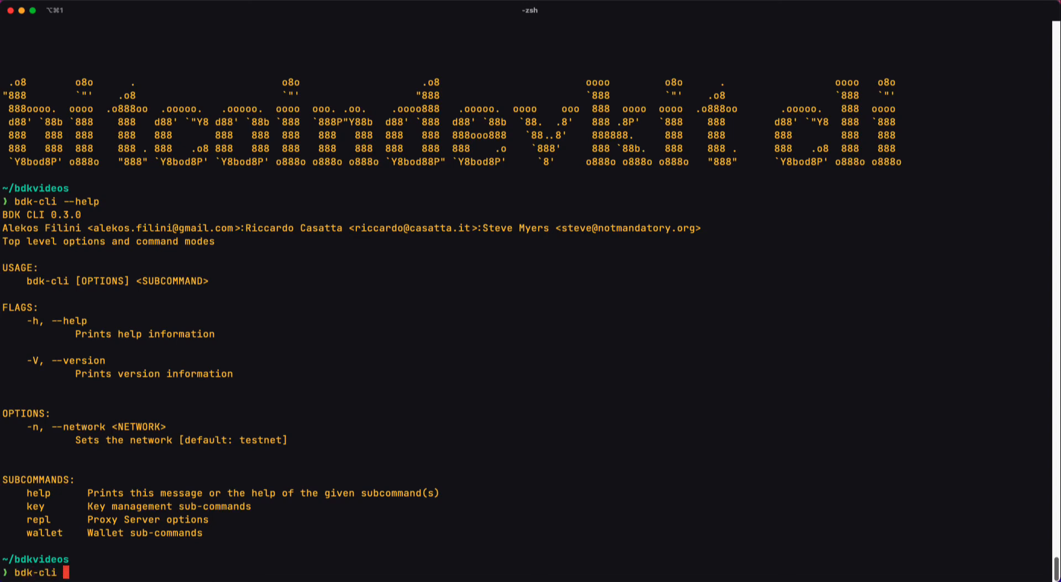
type("help")
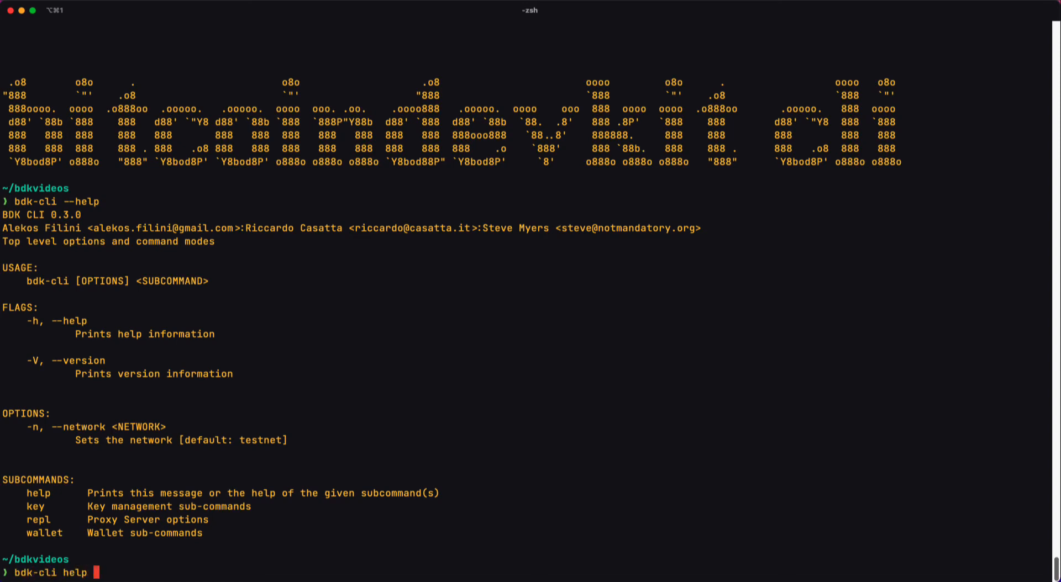
type("key")
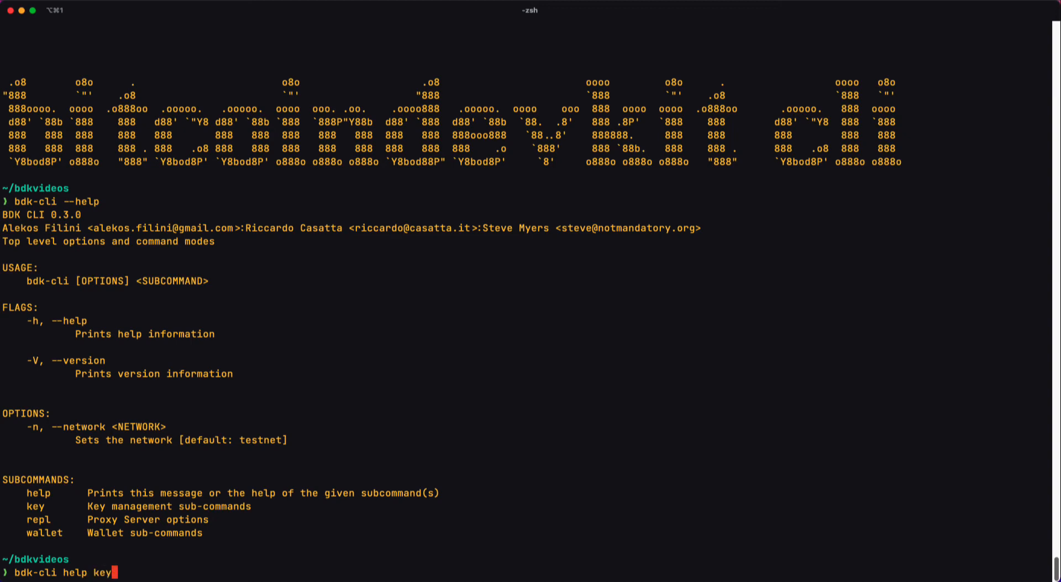
key("Return")
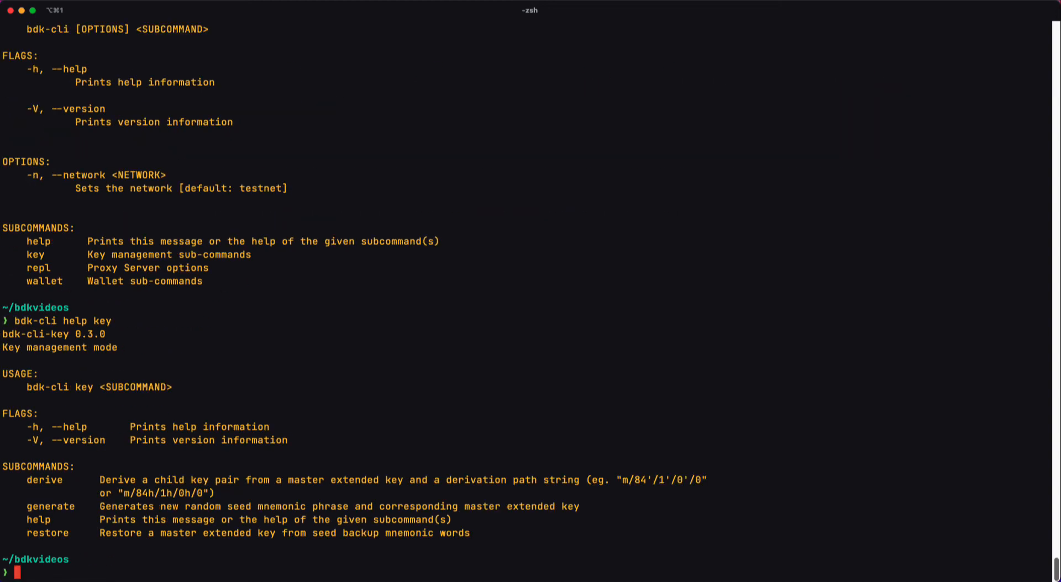
mouse_move(429, 550)
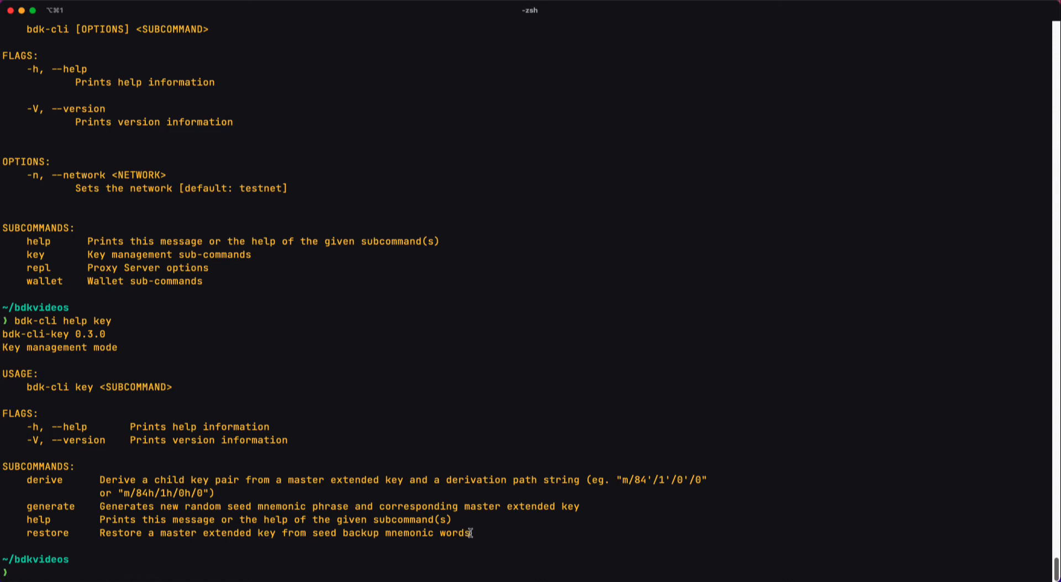
mouse_move(41, 480)
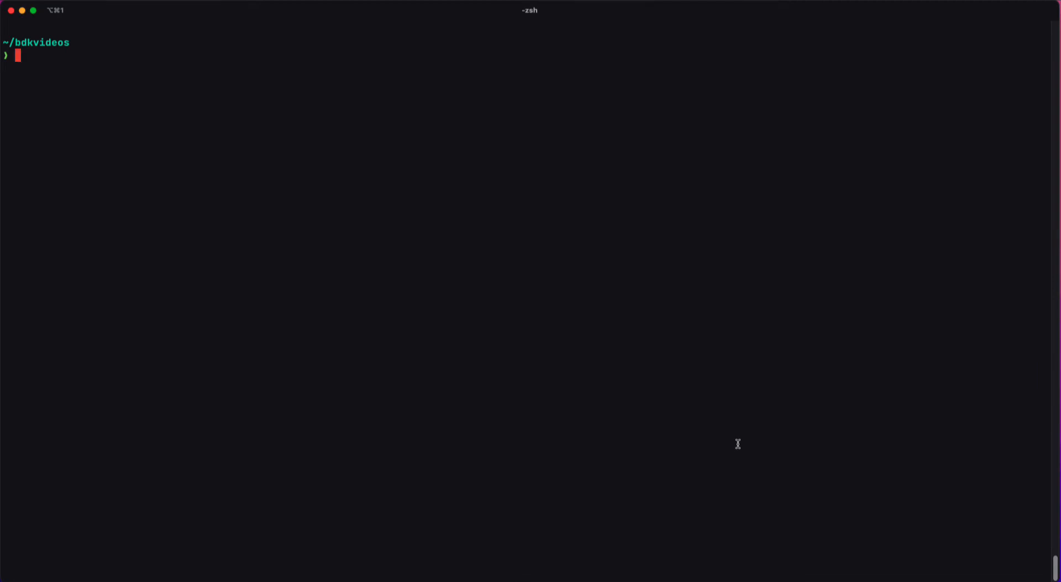
type("bdk")
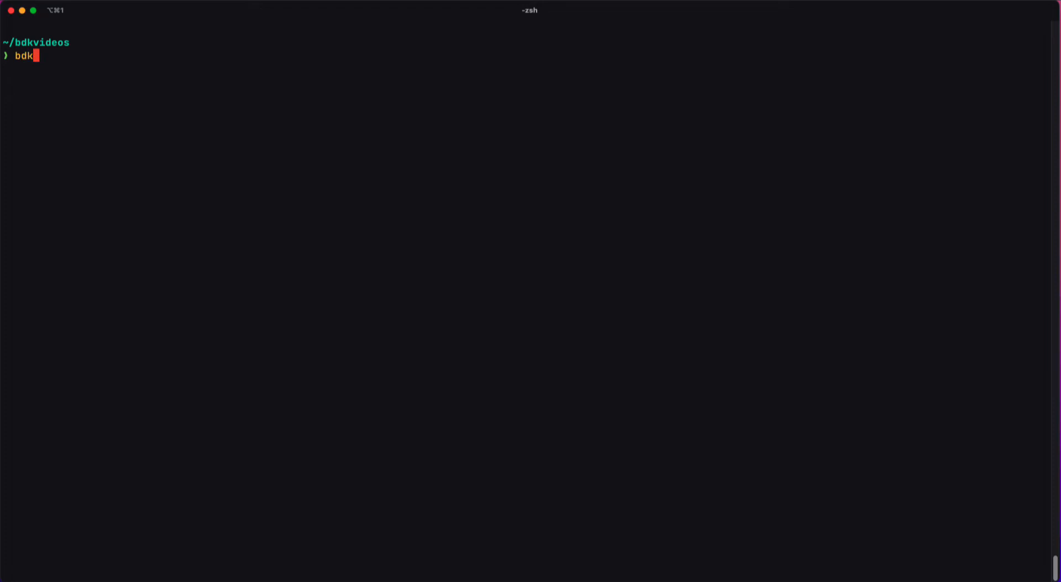
type("-cli ke")
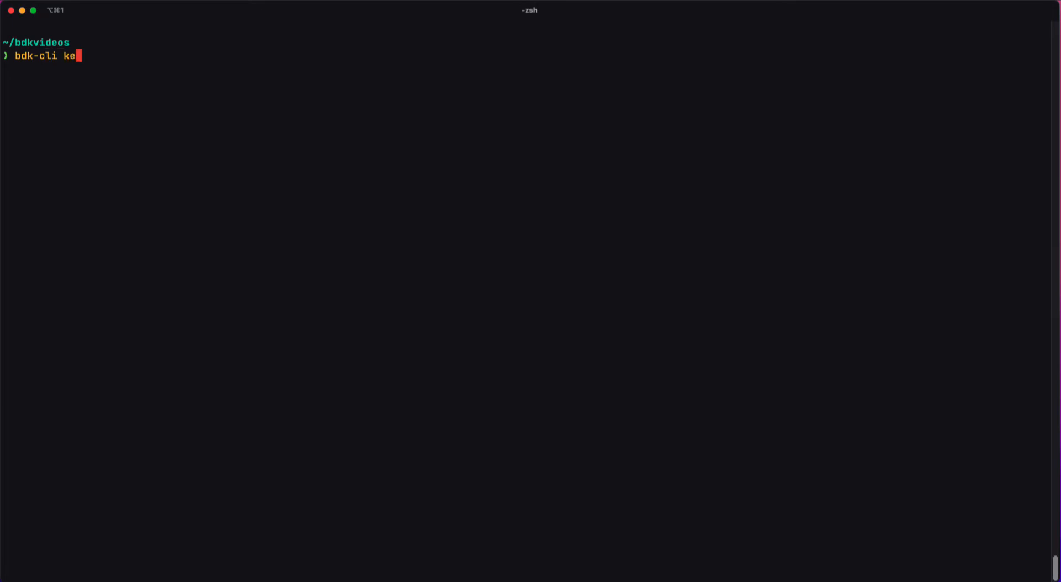
type("y help")
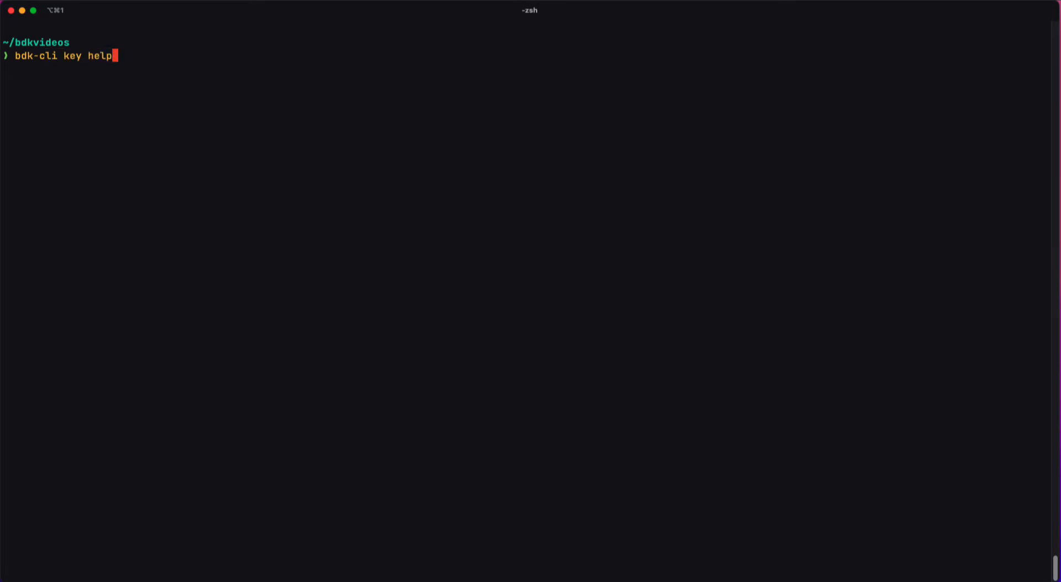
type("restore")
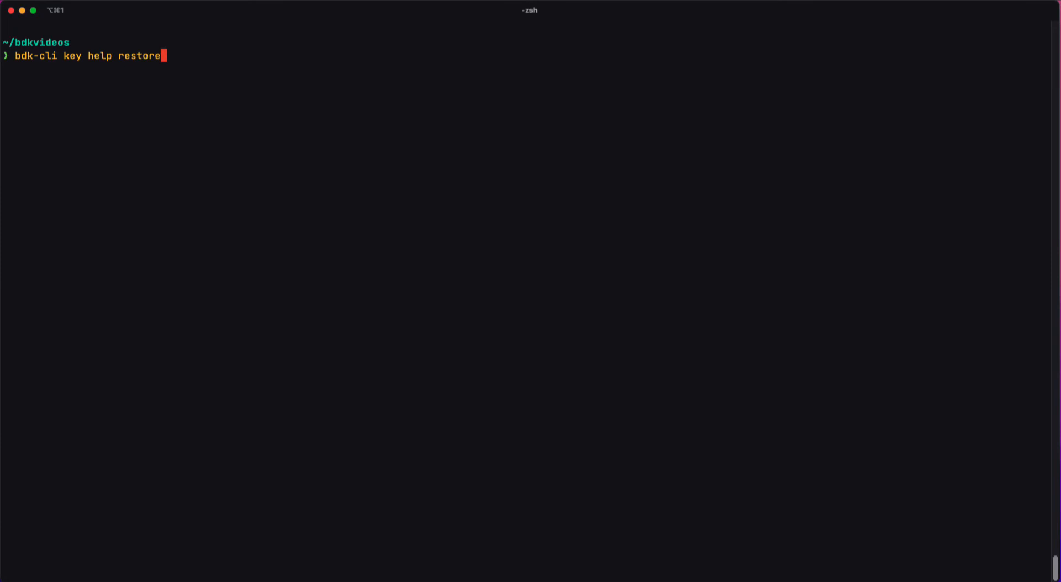
key("Return")
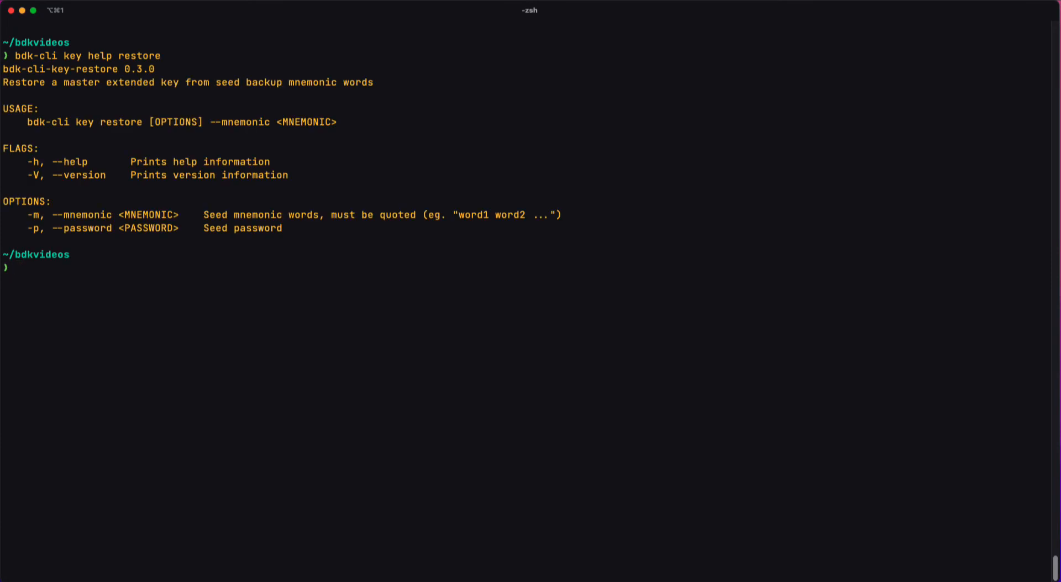
mouse_move(508, 266)
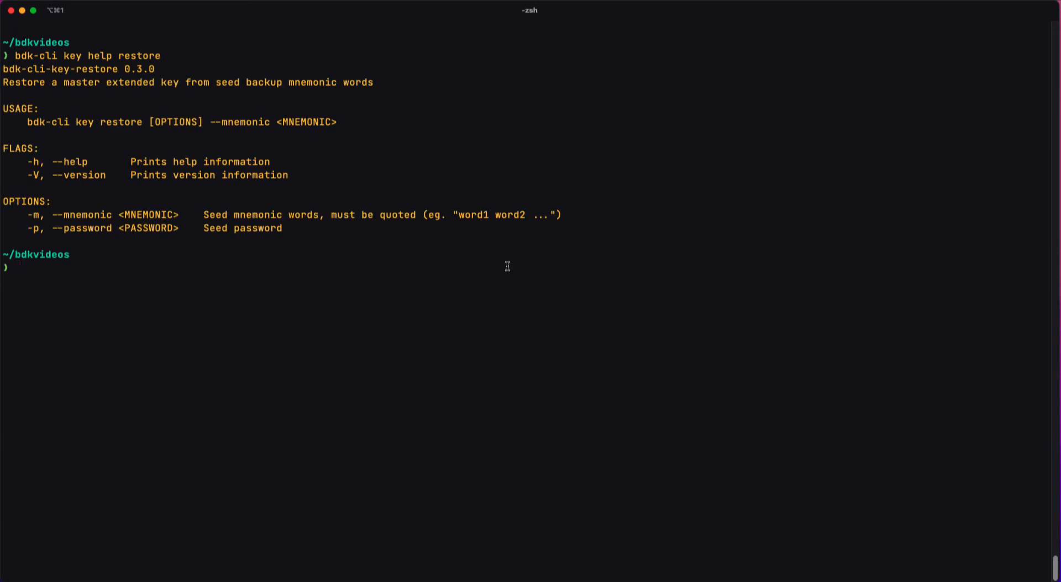
mouse_move(350, 118)
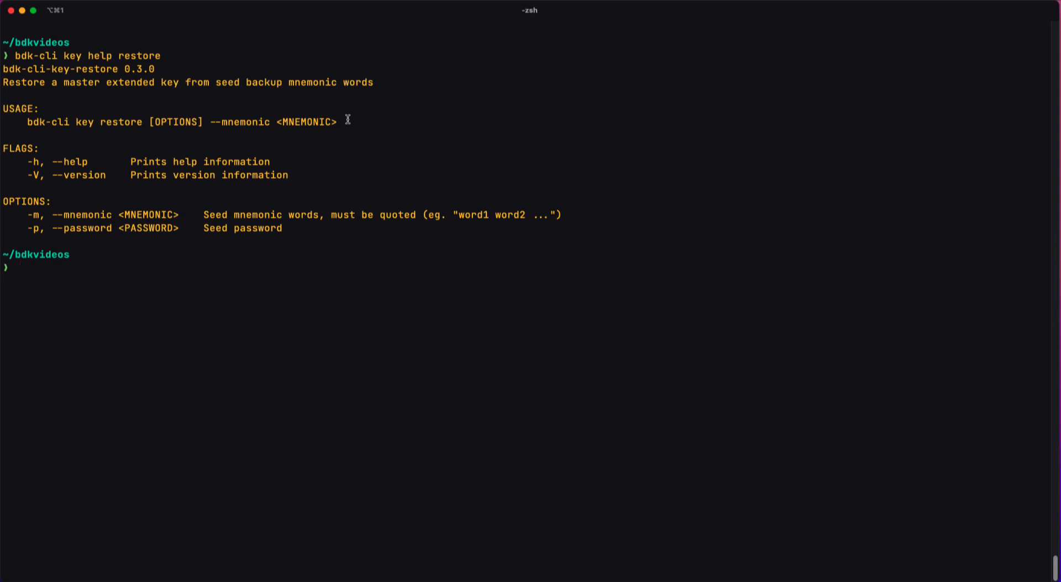
mouse_move(204, 121)
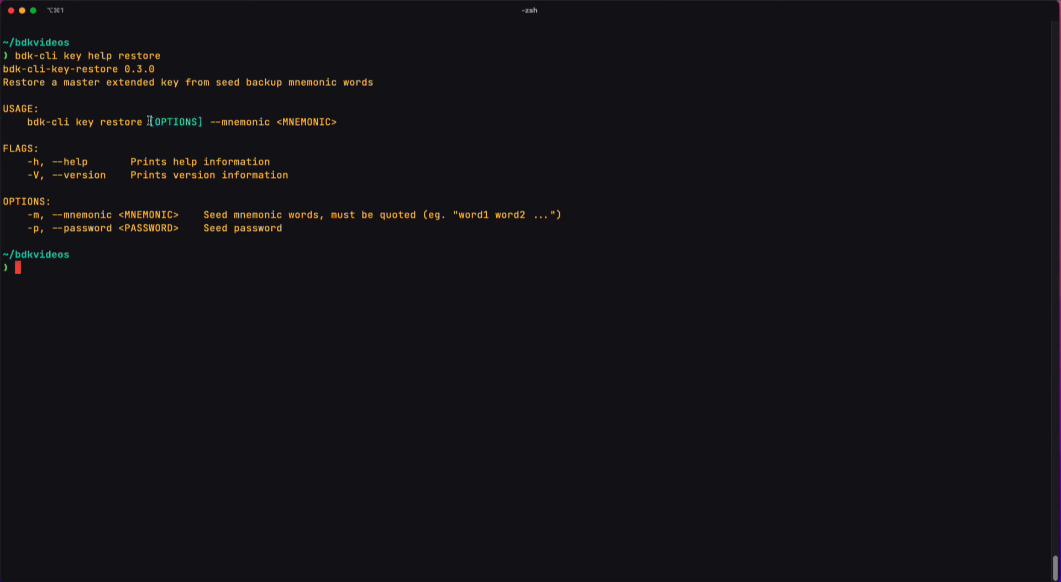
mouse_move(213, 129)
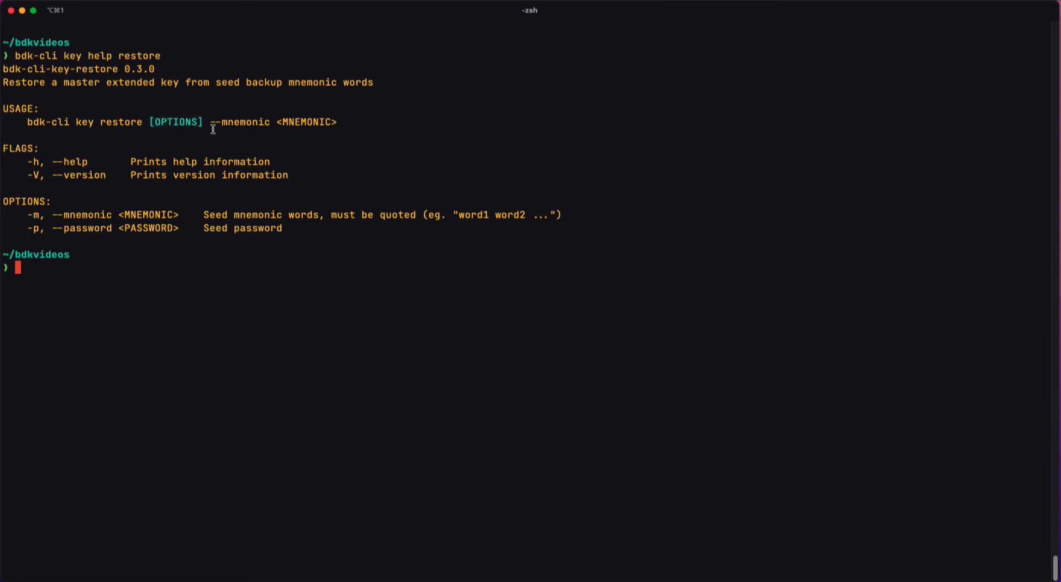
mouse_move(152, 122)
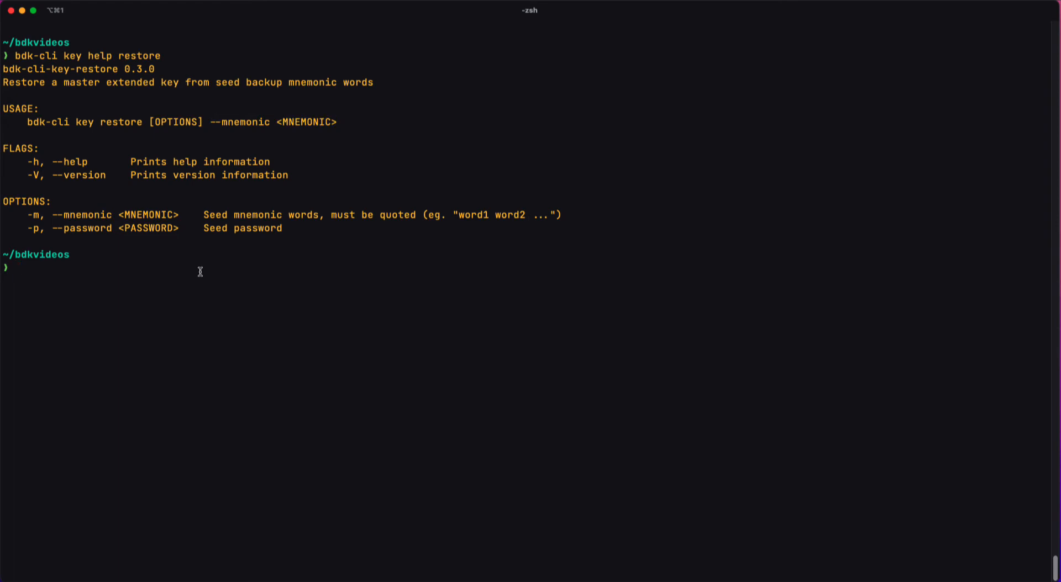
- Draft bdk-cli key restore --mnemonic "word1 ... word5" with placeholders, then discard it unrun
type("bdk-cli")
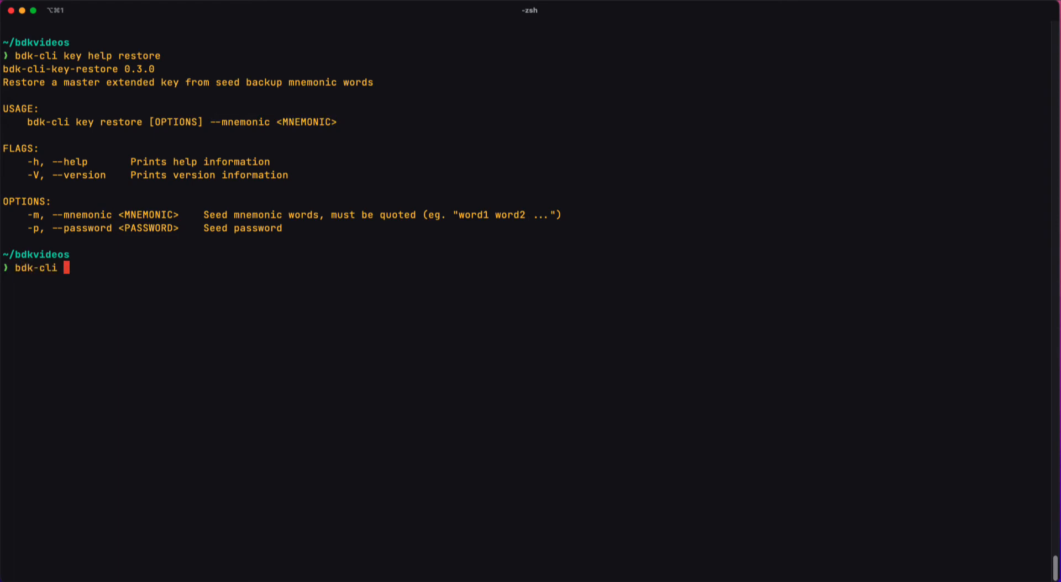
type("key res")
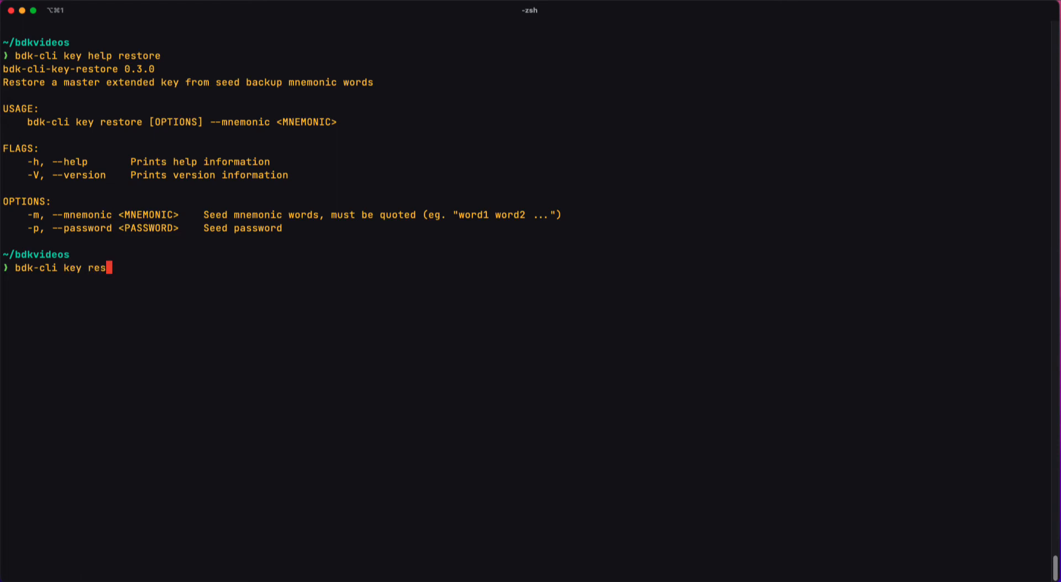
type("tore --m")
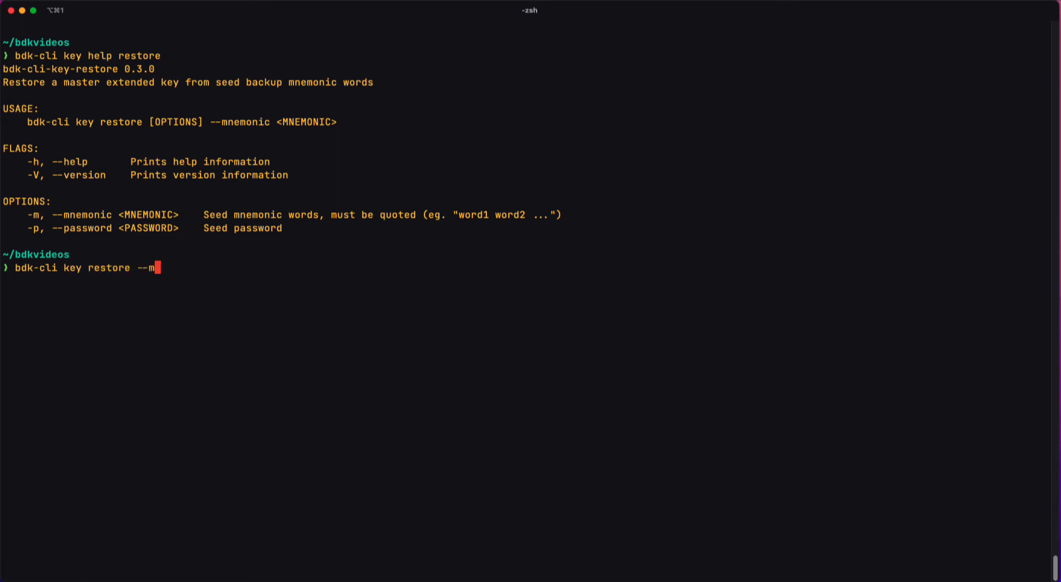
type("nemonic \"")
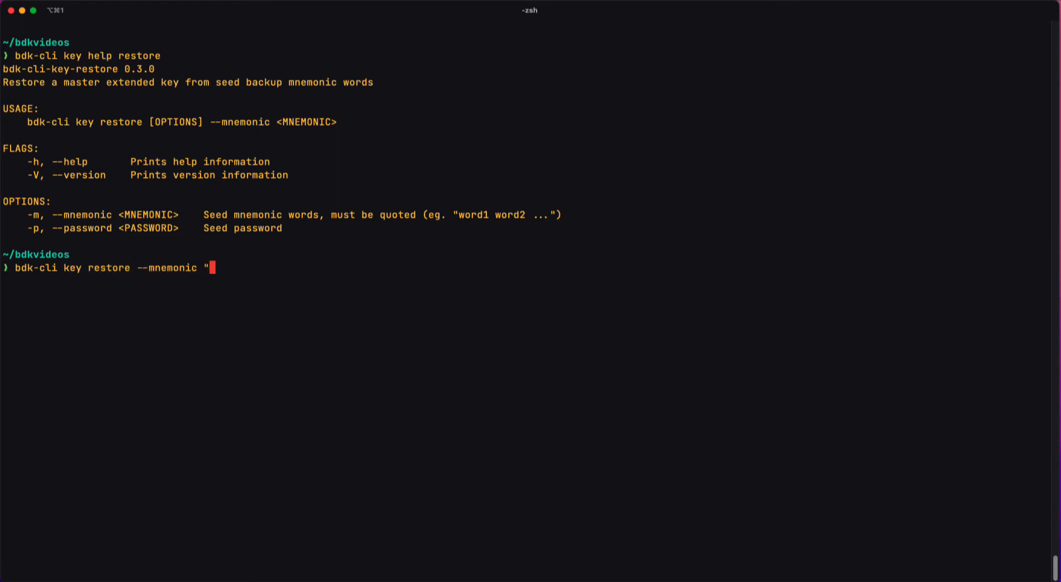
type("word1 word2 wor")
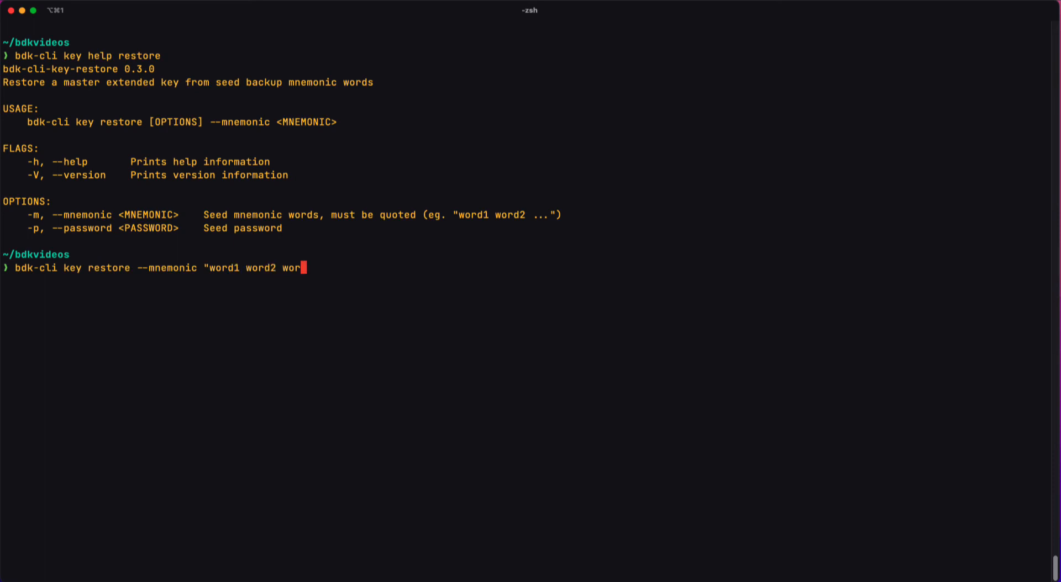
type("d3 word4 word")
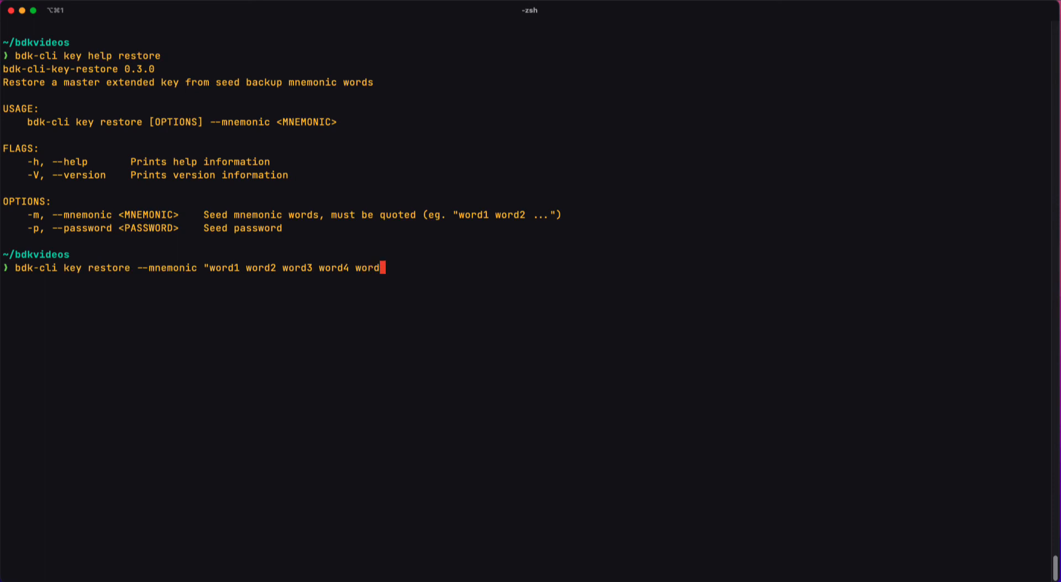
type("5\"")
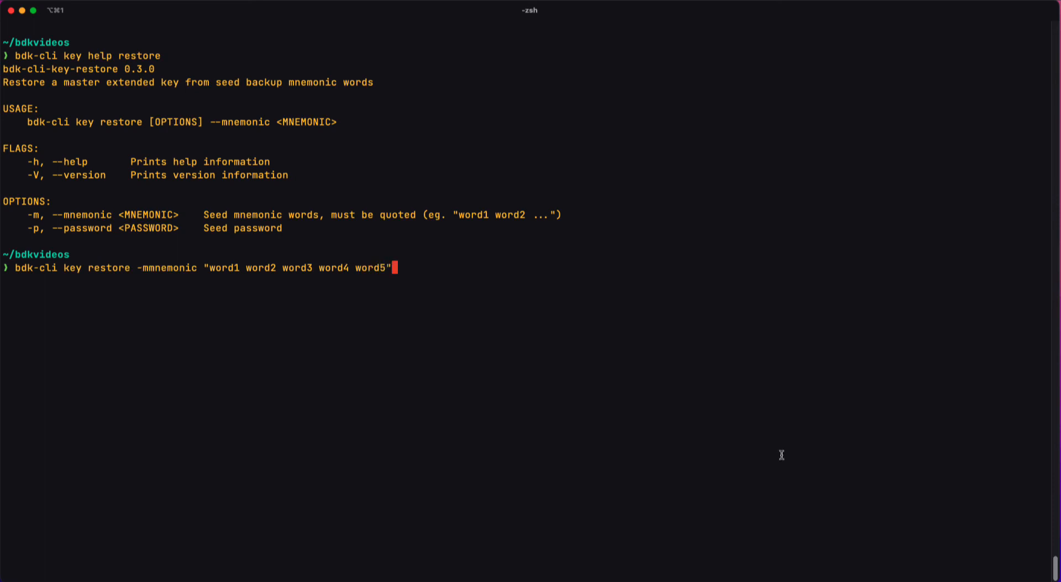
key("ctrl+u")
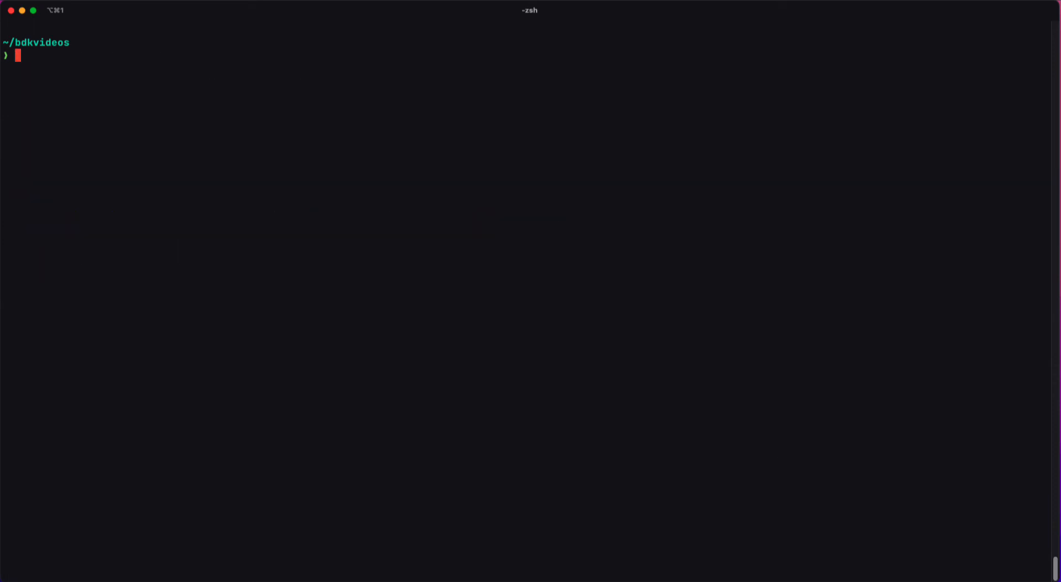
type("bdk-cli h")
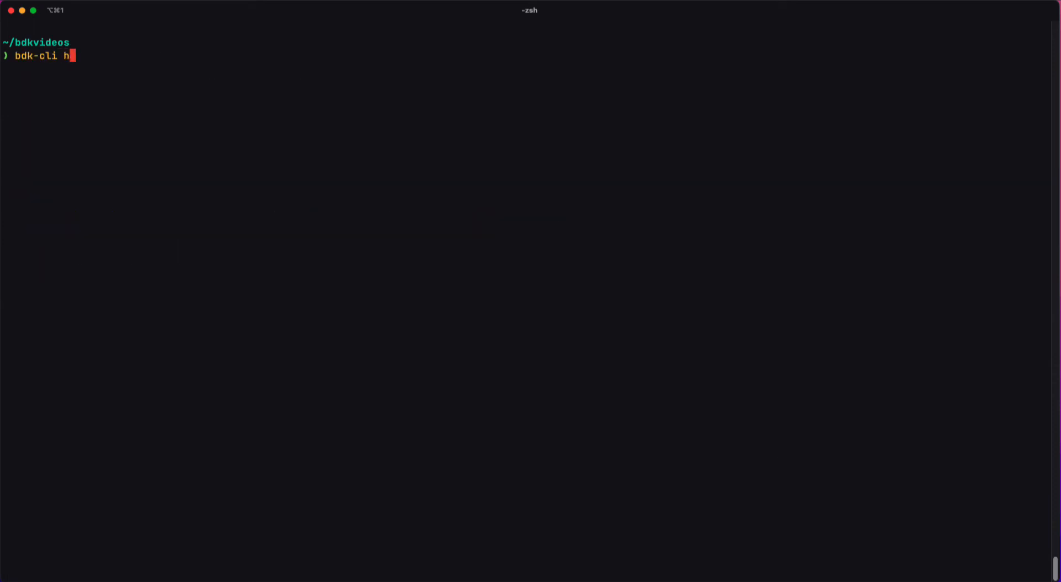
type("elp wallet")
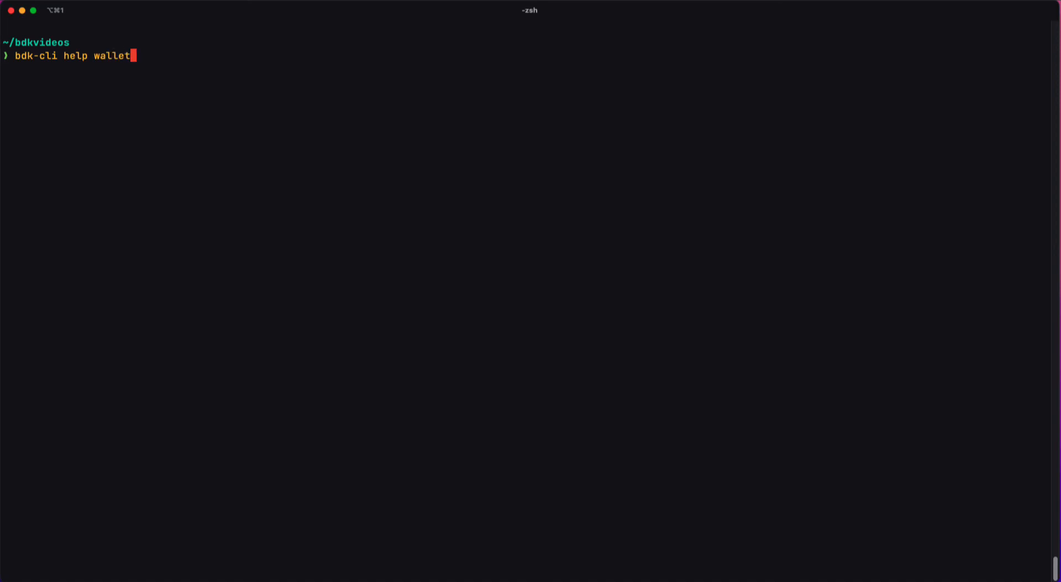
key("Return")
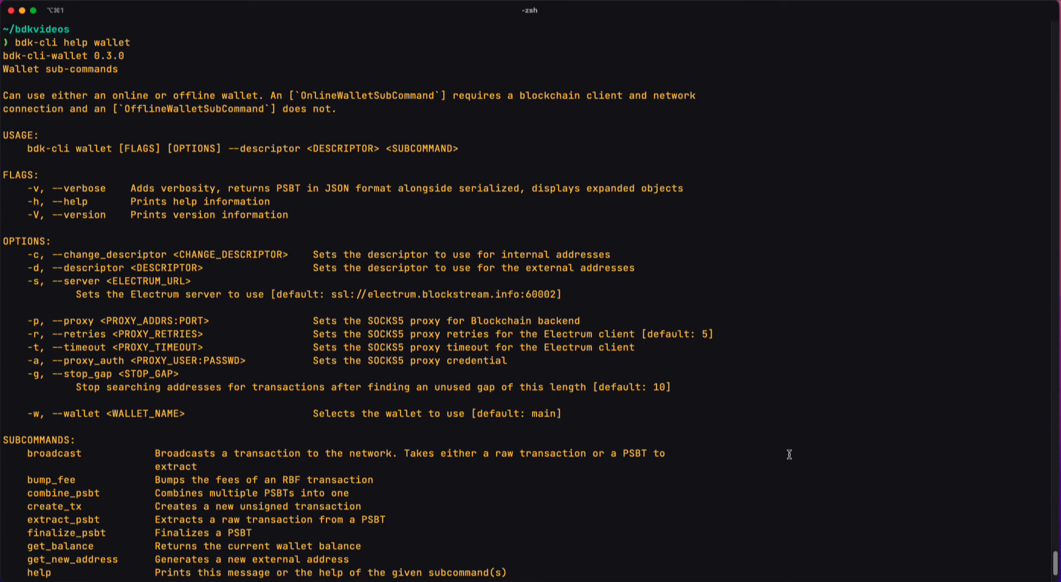
mouse_move(177, 290)
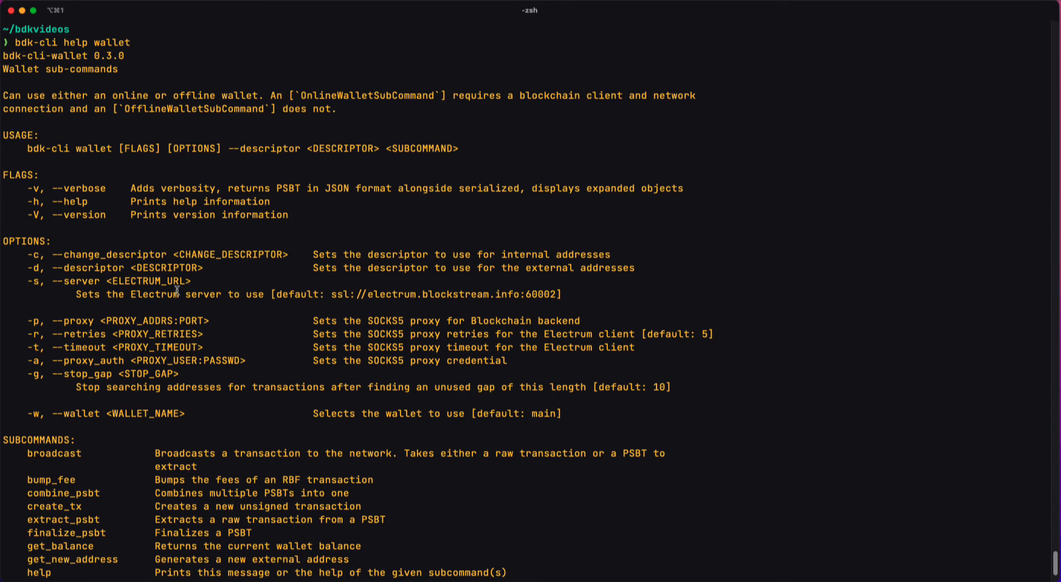
mouse_move(112, 198)
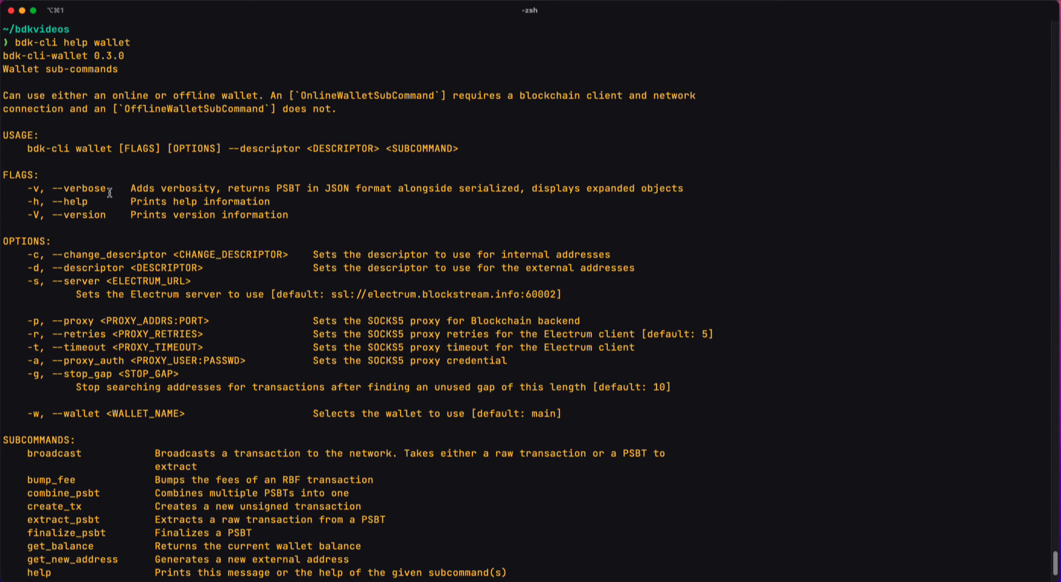
mouse_move(98, 282)
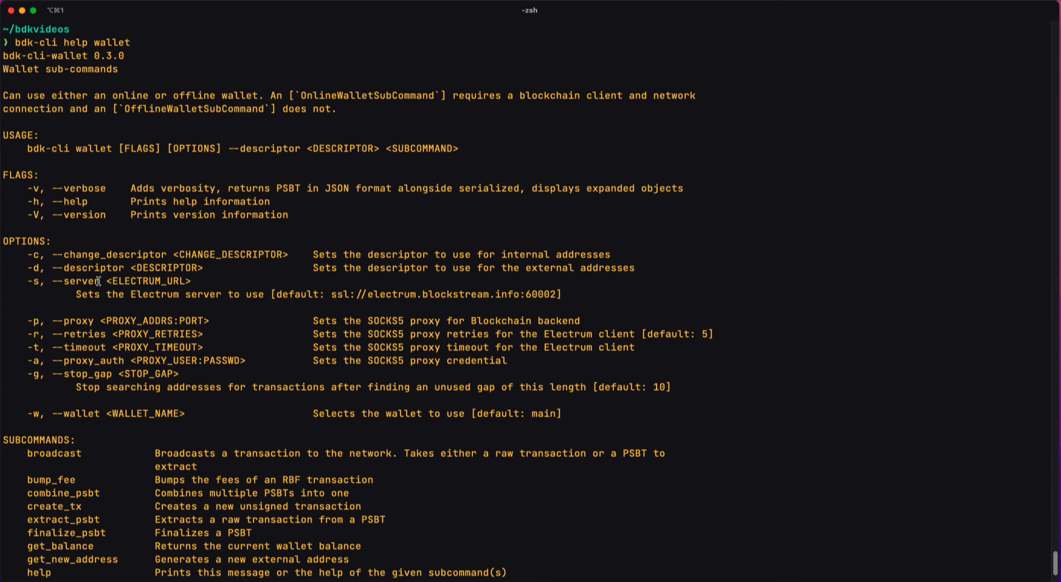
mouse_move(126, 268)
type("clea")
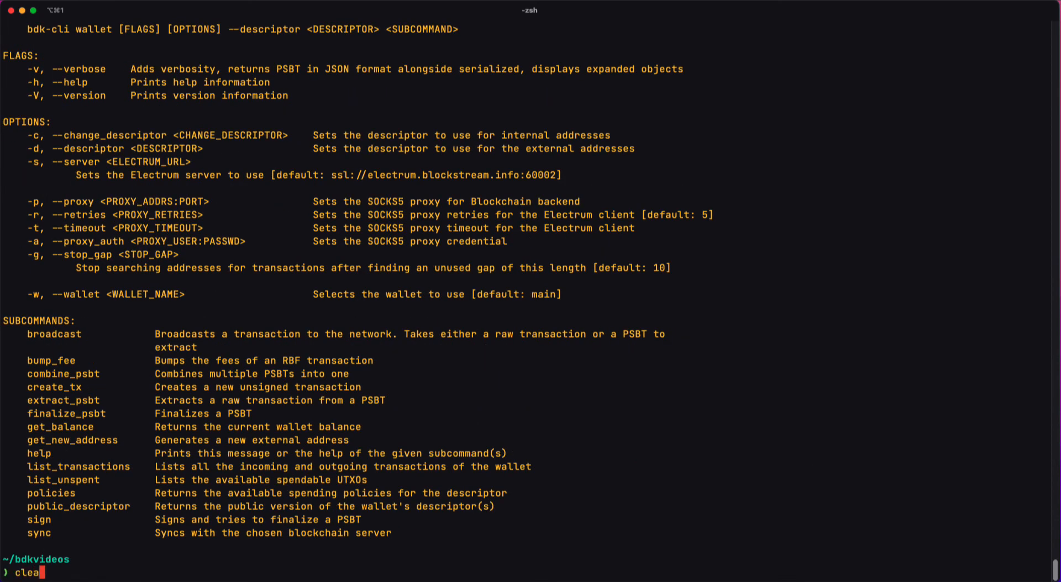
key("Return")
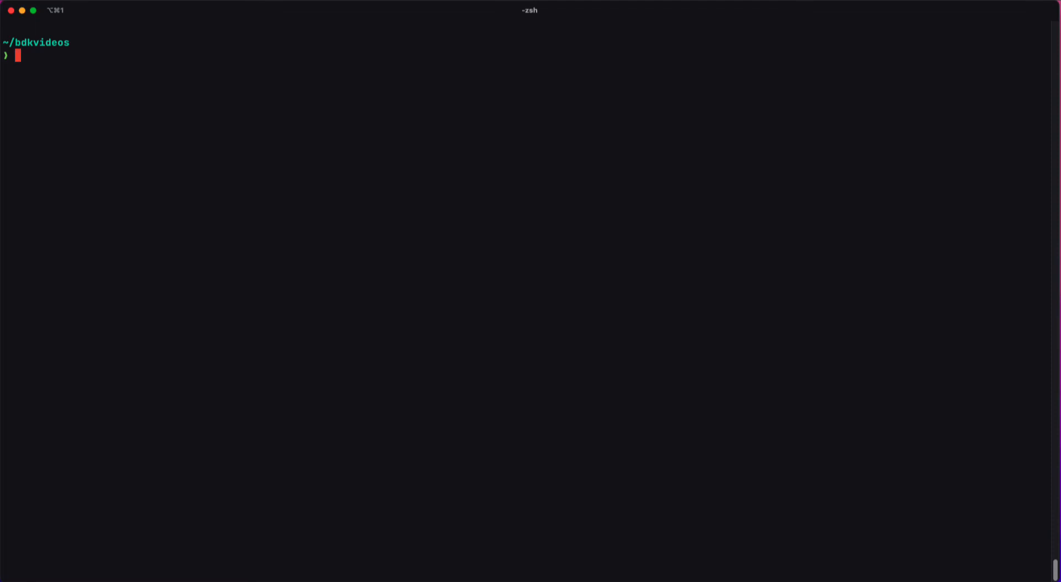
- List ~/.bdk-bitcoin/ showing its single entry database.sled/
type("ls ~/")
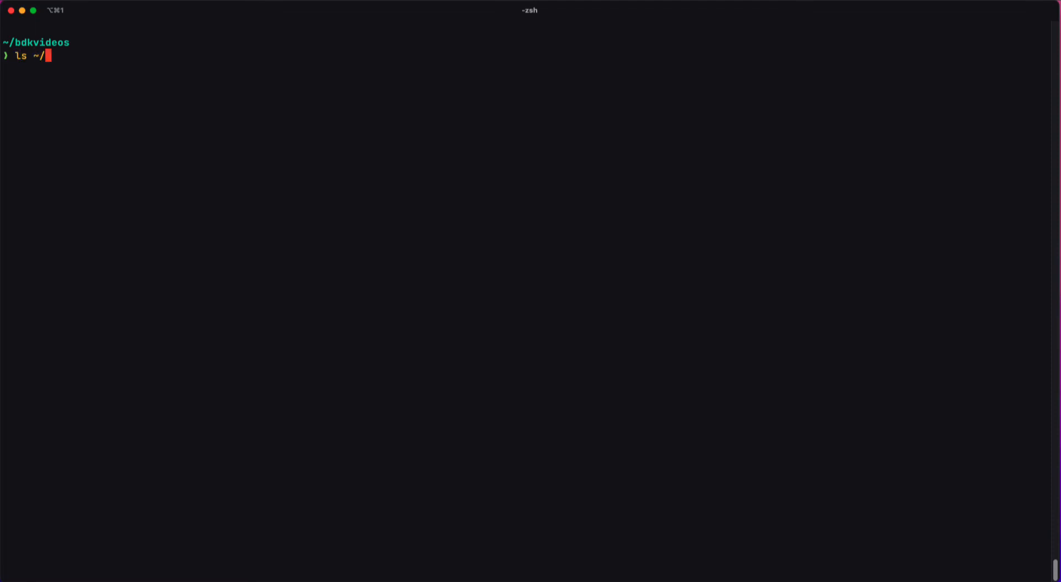
type(".bdk-b")
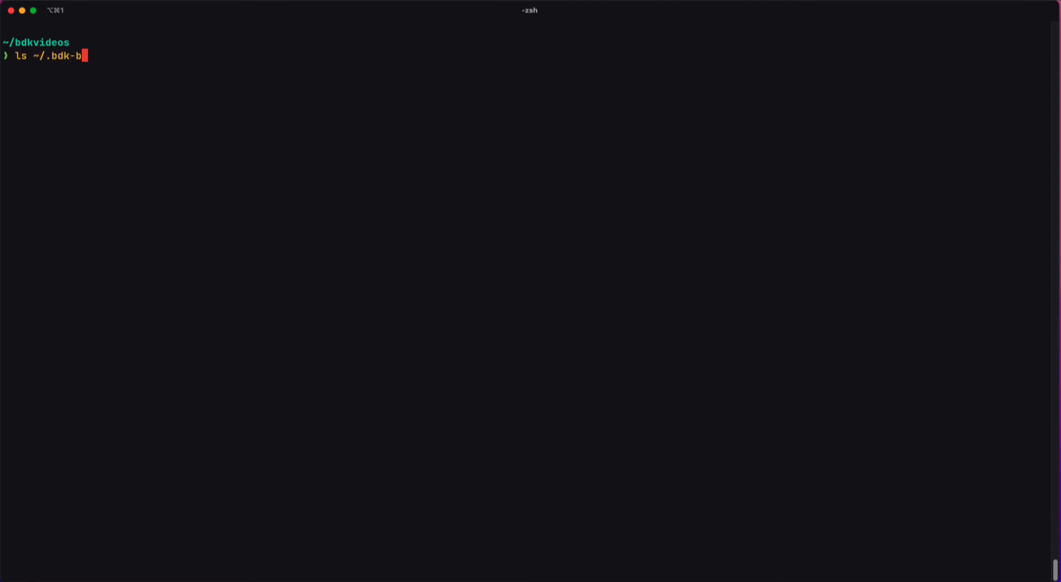
key("Return")
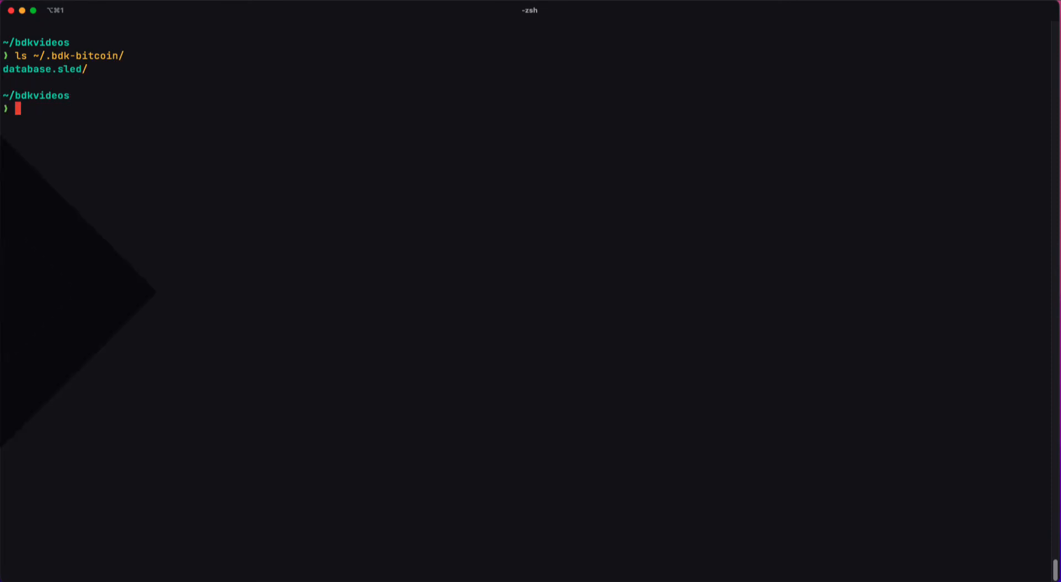
mouse_move(765, 454)
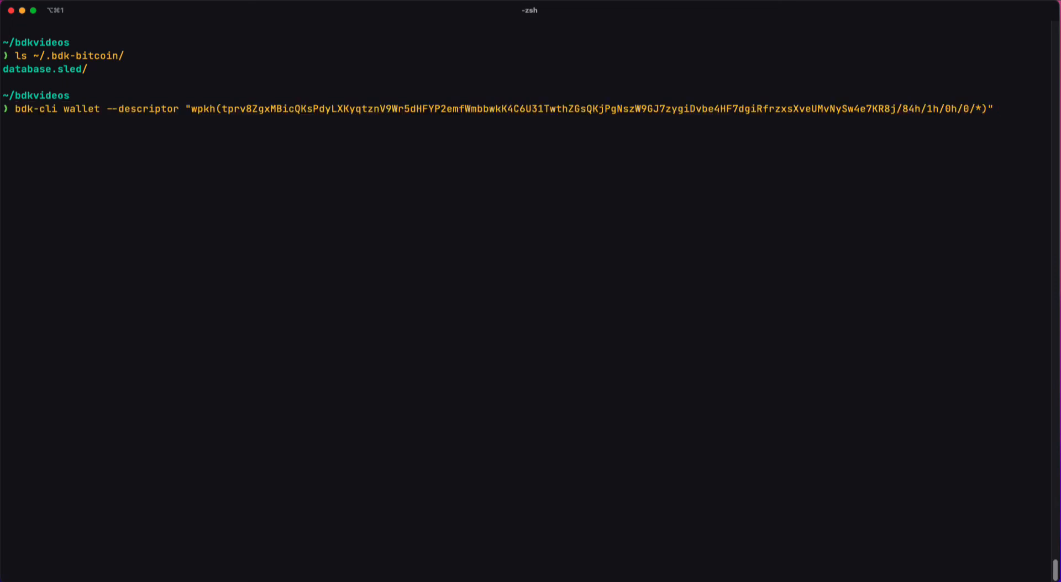
- Run bdk-cli wallet sync with the wpkh descriptor, returning {}, then attempt get_balance
type("sync")
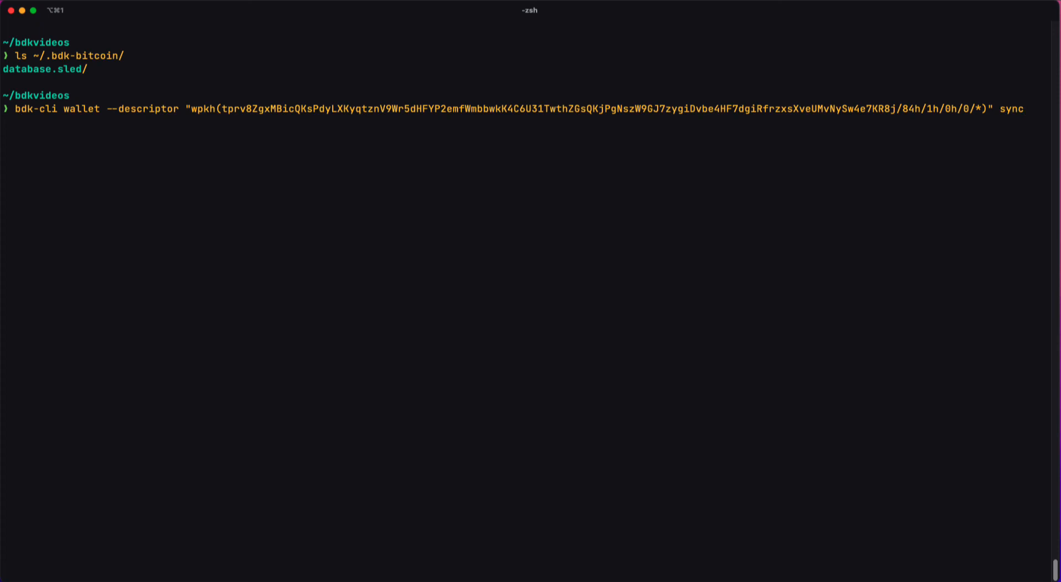
key("Return")
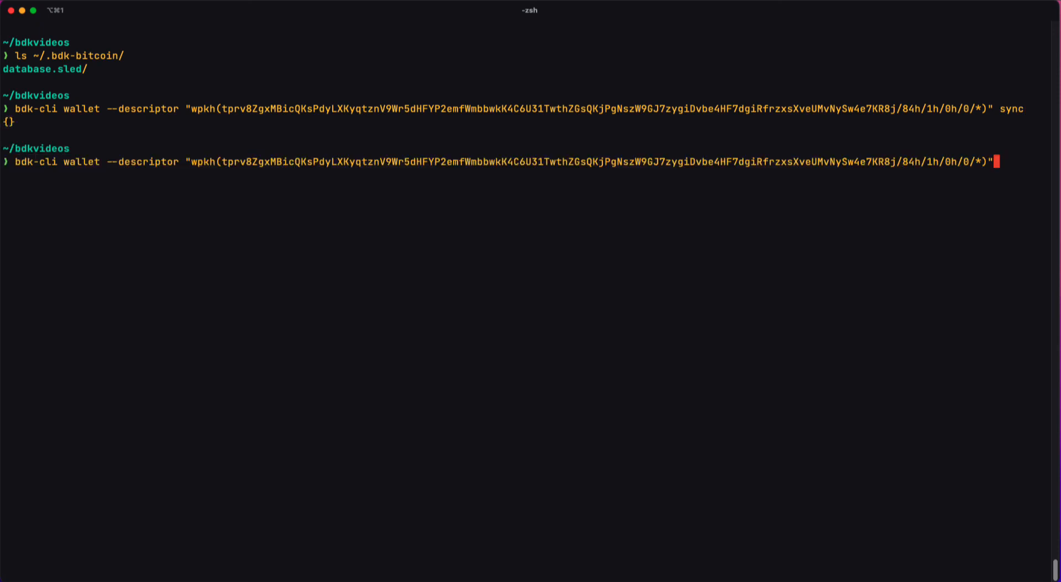
type("get_ban")
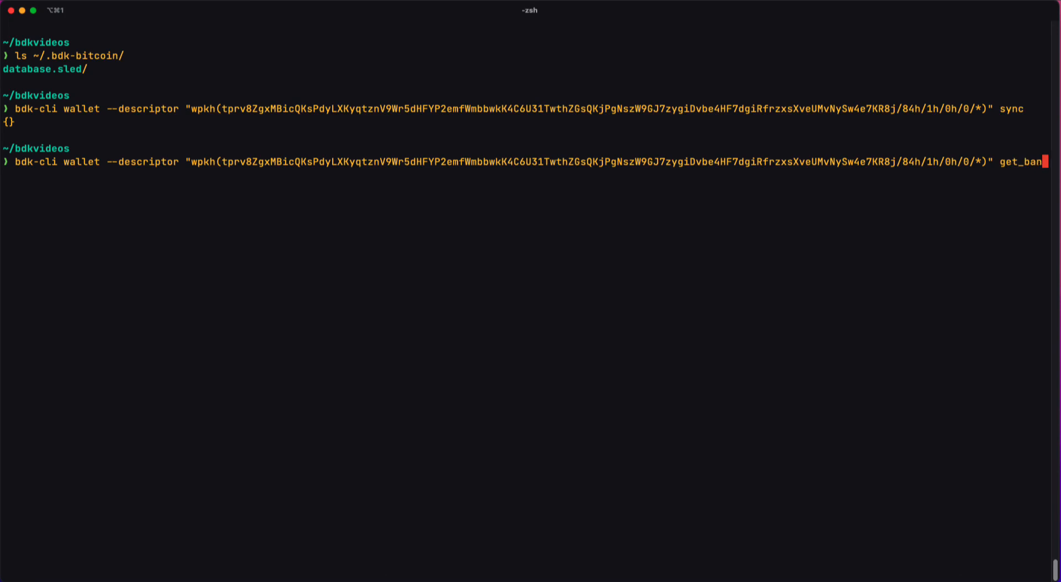
key("Return")
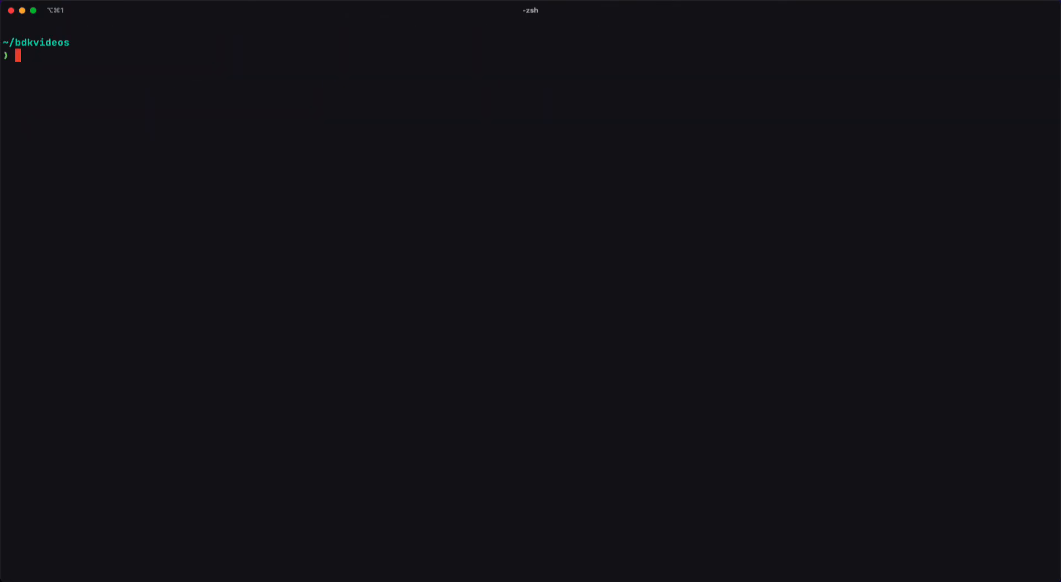
- Start bdk-cli repl with the wpkh descriptor and run sync at the >> prompt, returning {}
type("bdk-cl")
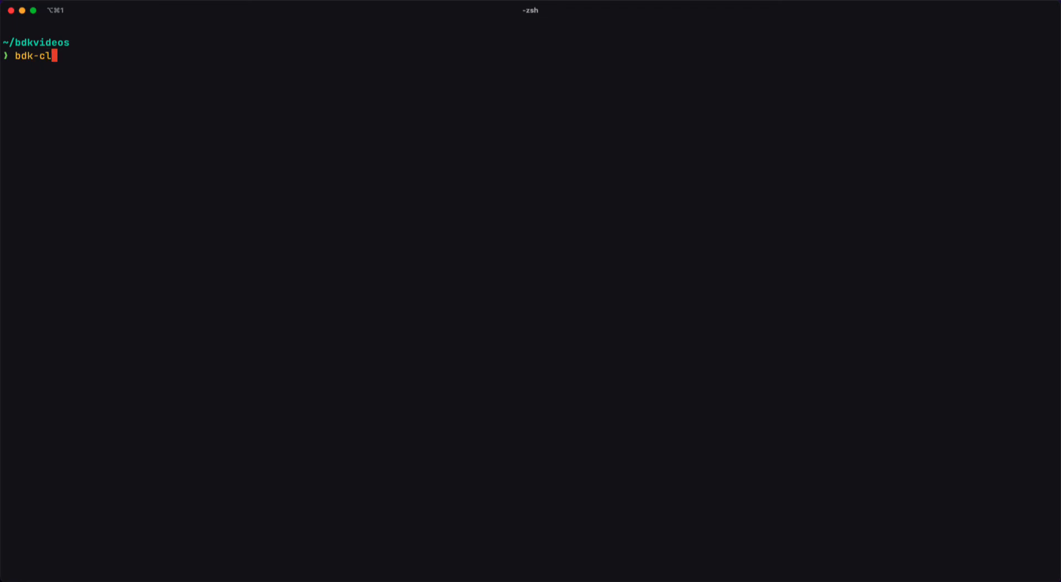
type("i repl")
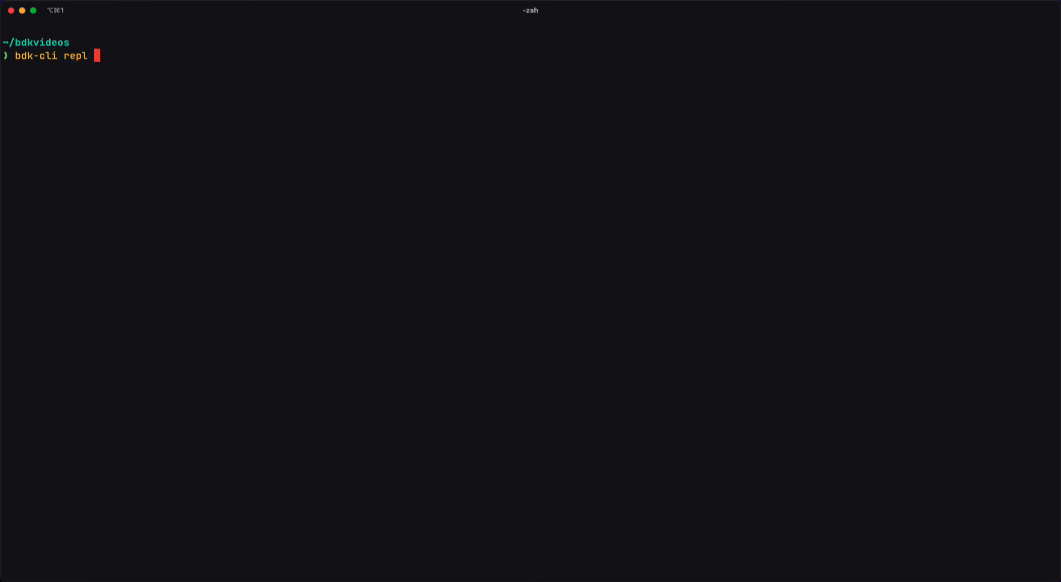
type("--descri")
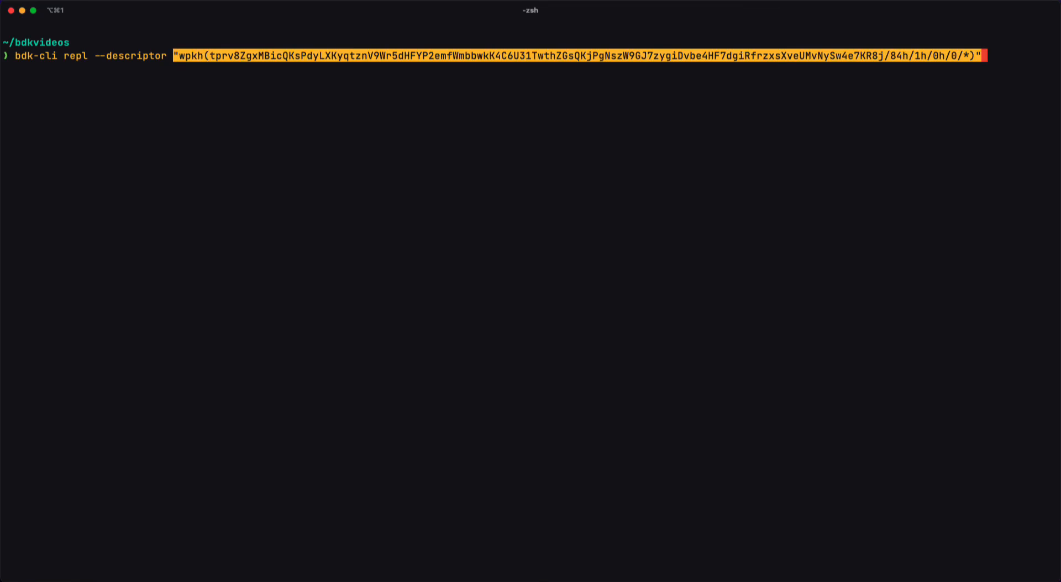
key("Return")
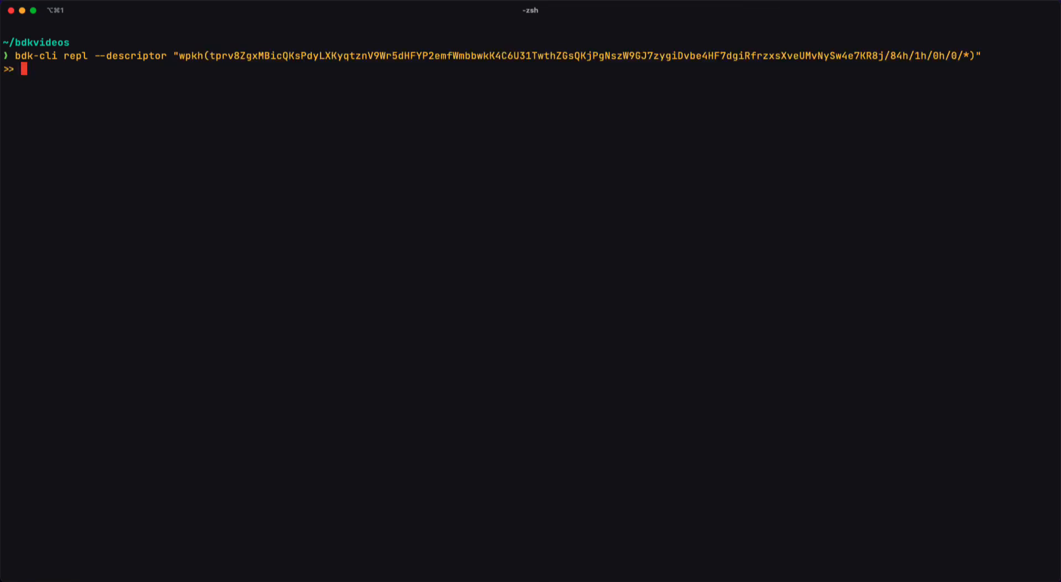
key("Return")
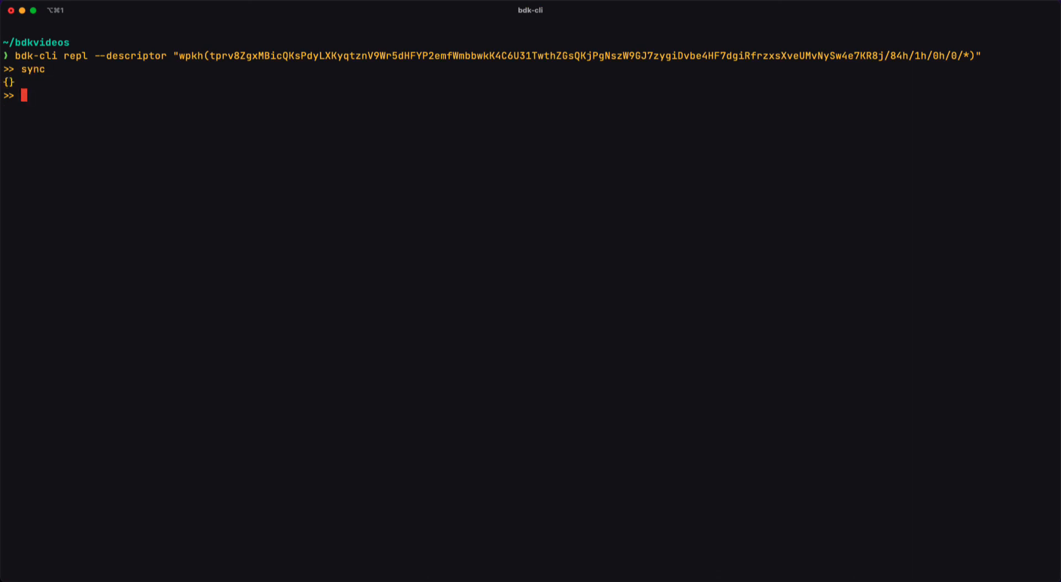
- Run get_balance showing 0 satoshi and get_new_address returning a tb1q testnet address
type("get_ba")
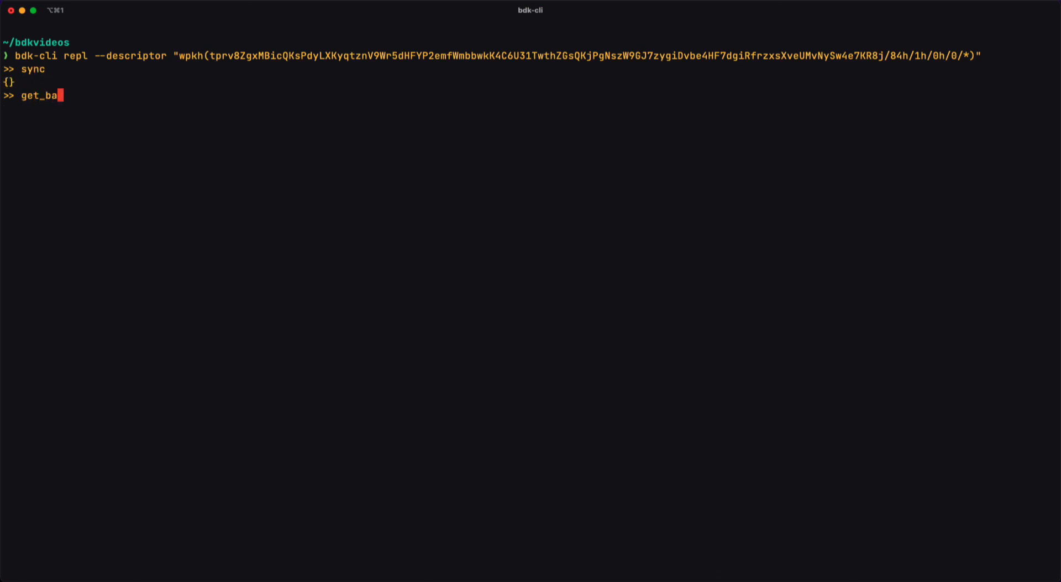
key("Return")
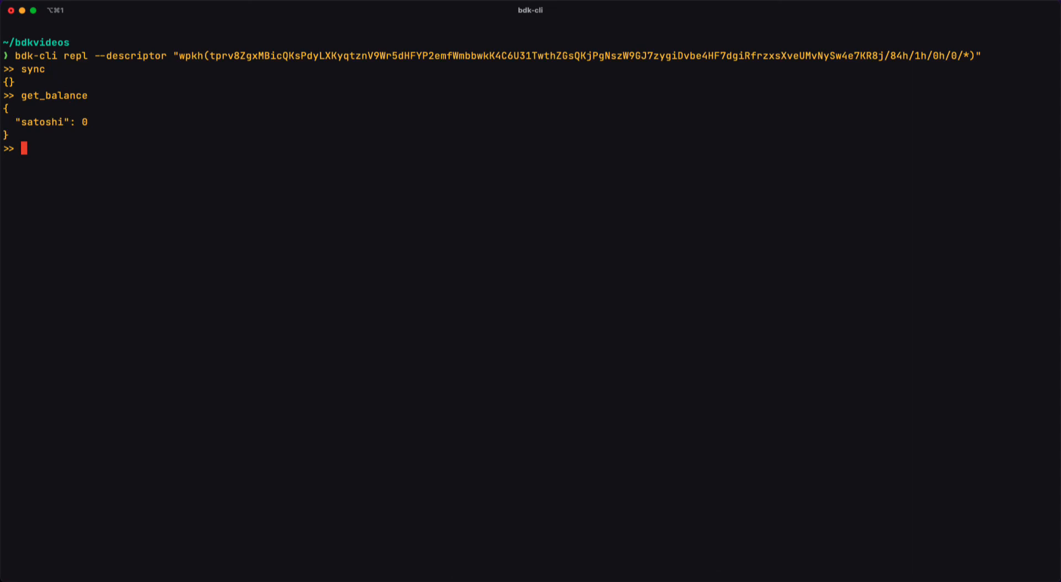
type("get_")
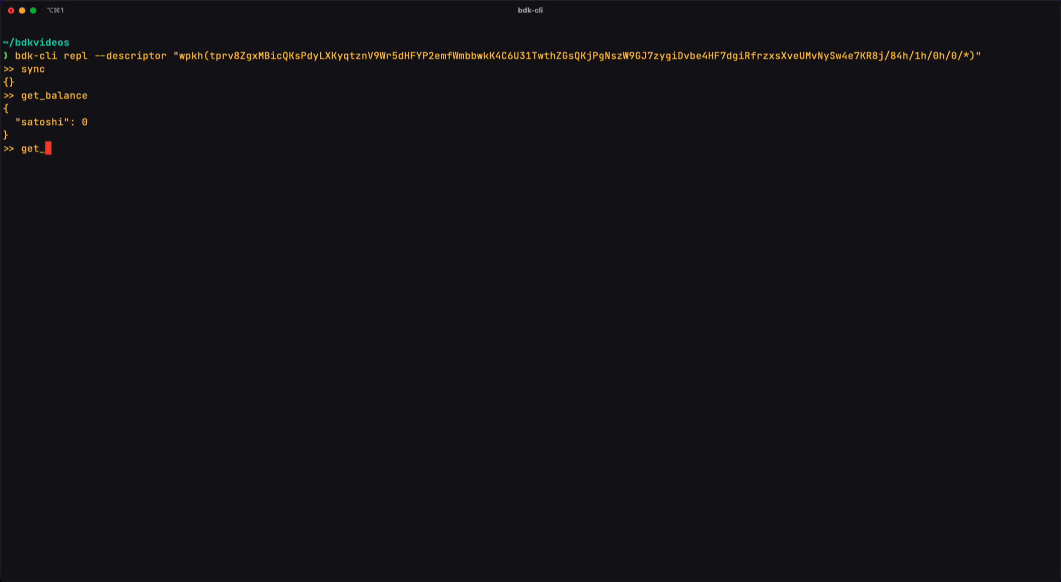
type("new_add")
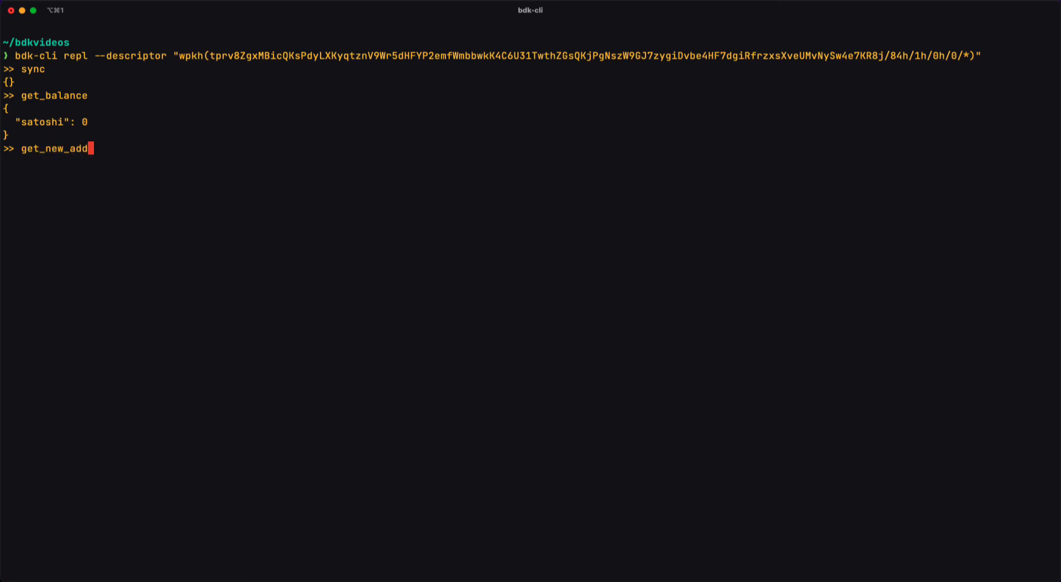
key("Return")
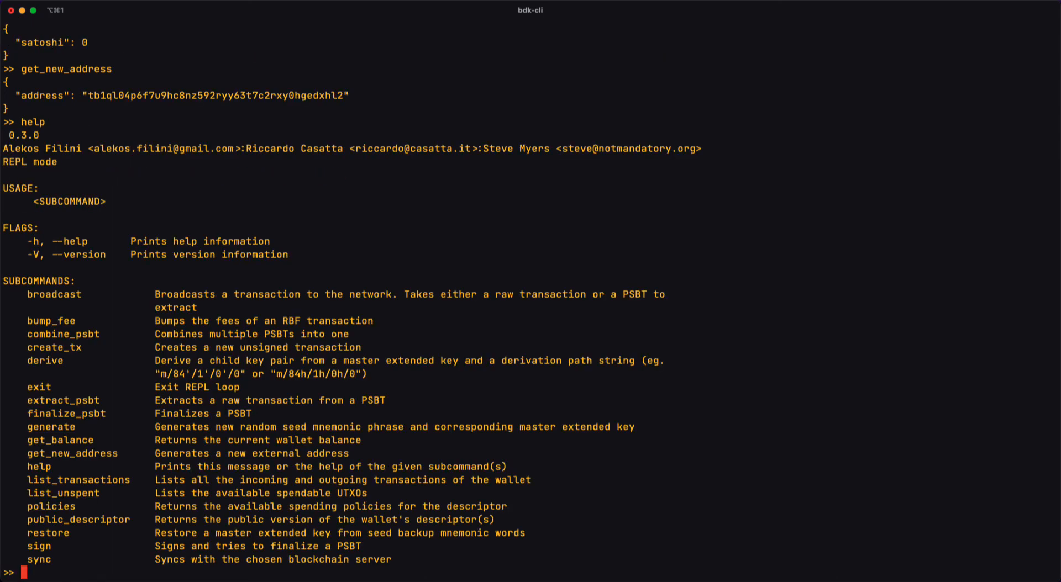
mouse_move(800, 424)
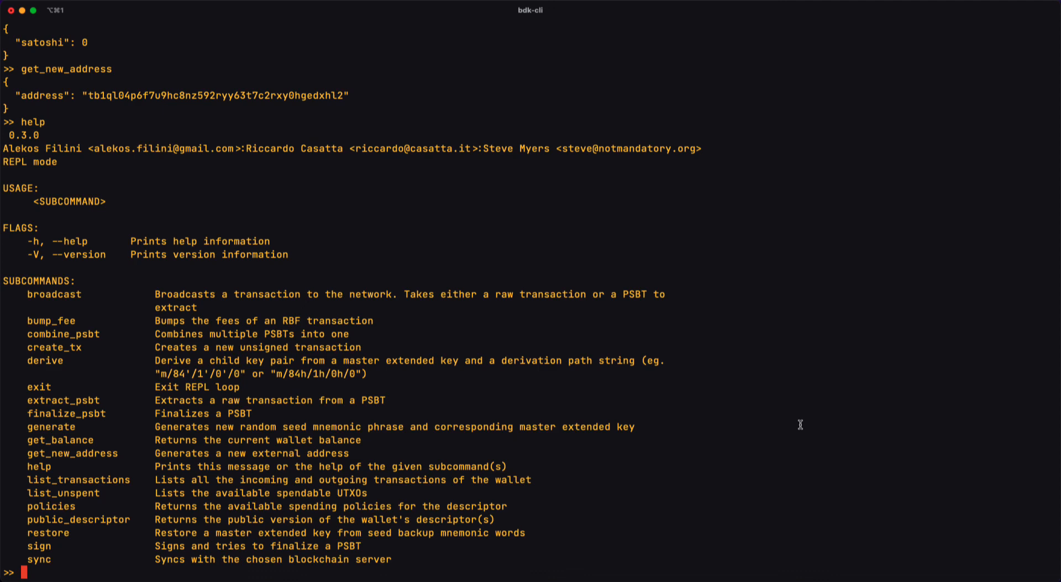
- Exit the REPL back to the zsh prompt in ~/bdkvideos
type("exit")
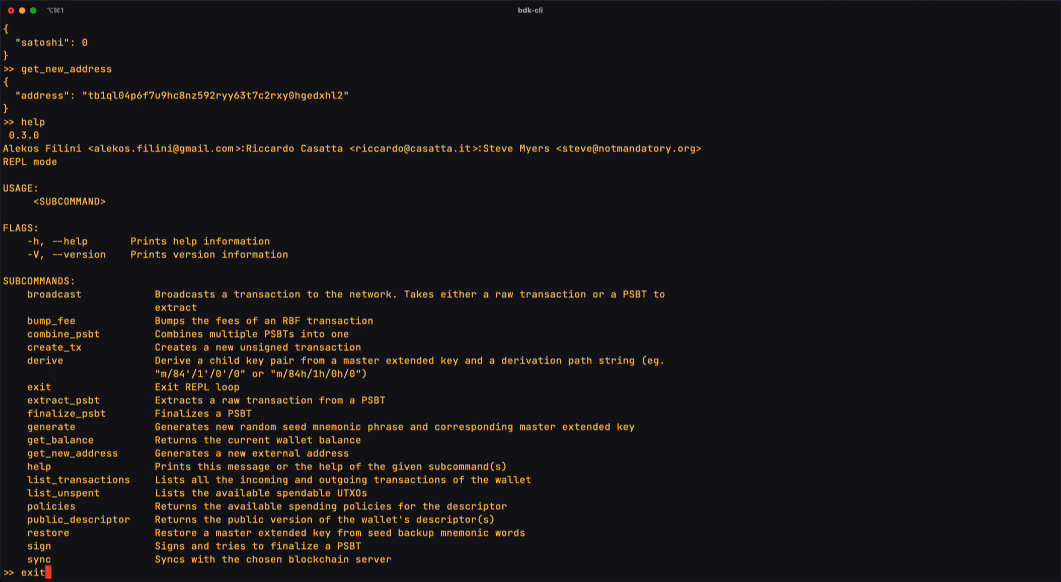
key("Return")
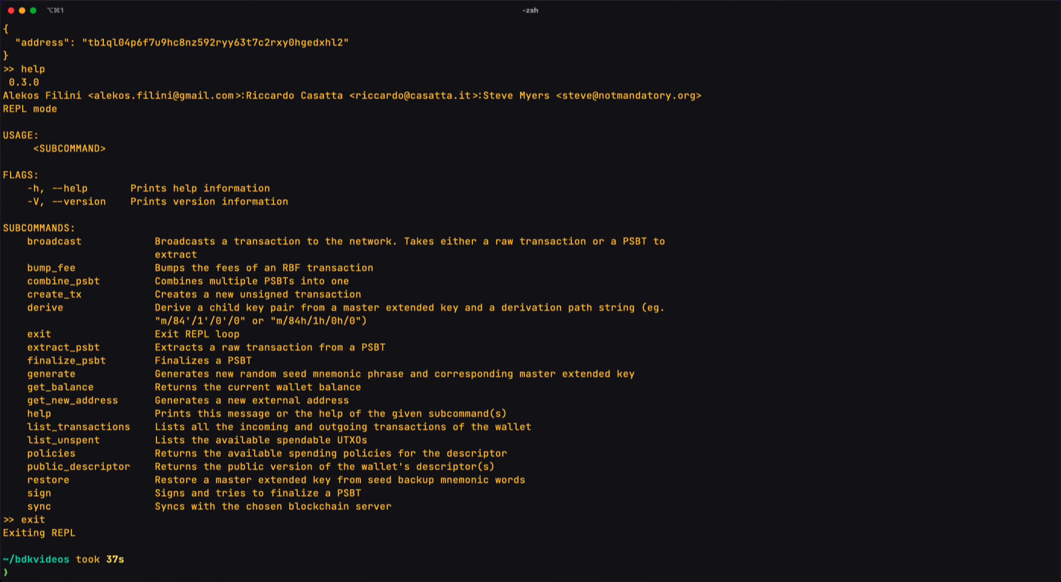
mouse_move(80, 308)
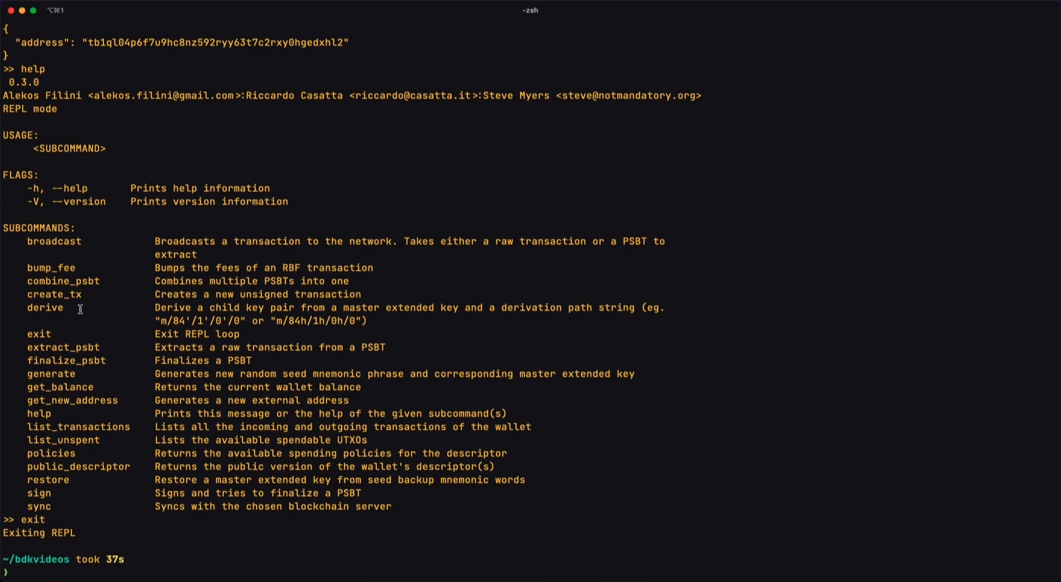